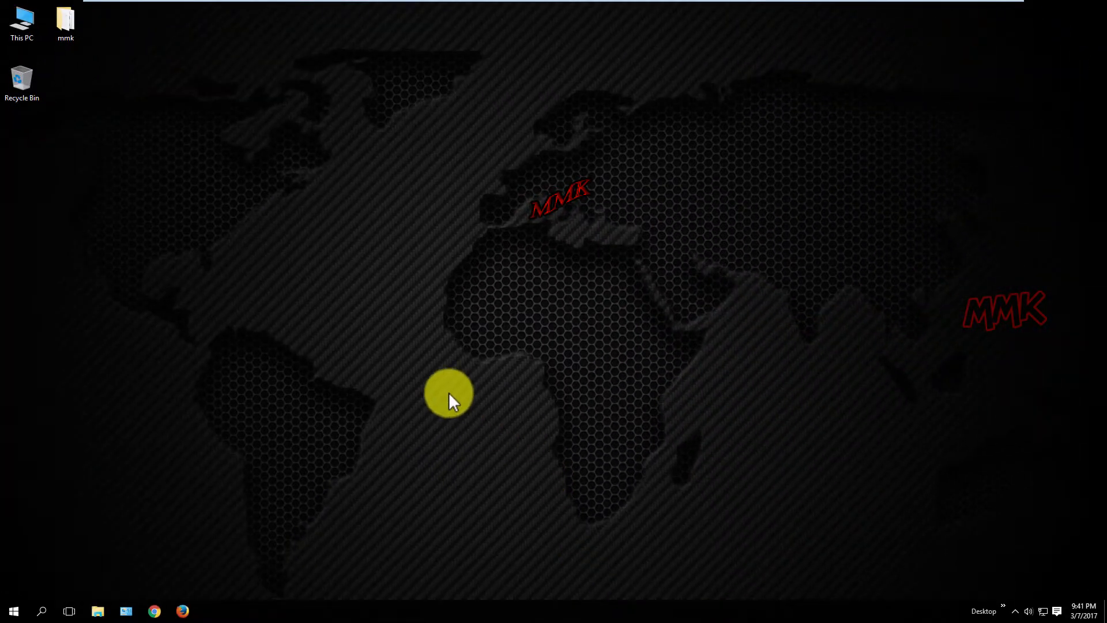
# Launch Task Scheduler from Control Panel's Administrative Tools folder.
pyautogui.rightClick(13, 610)
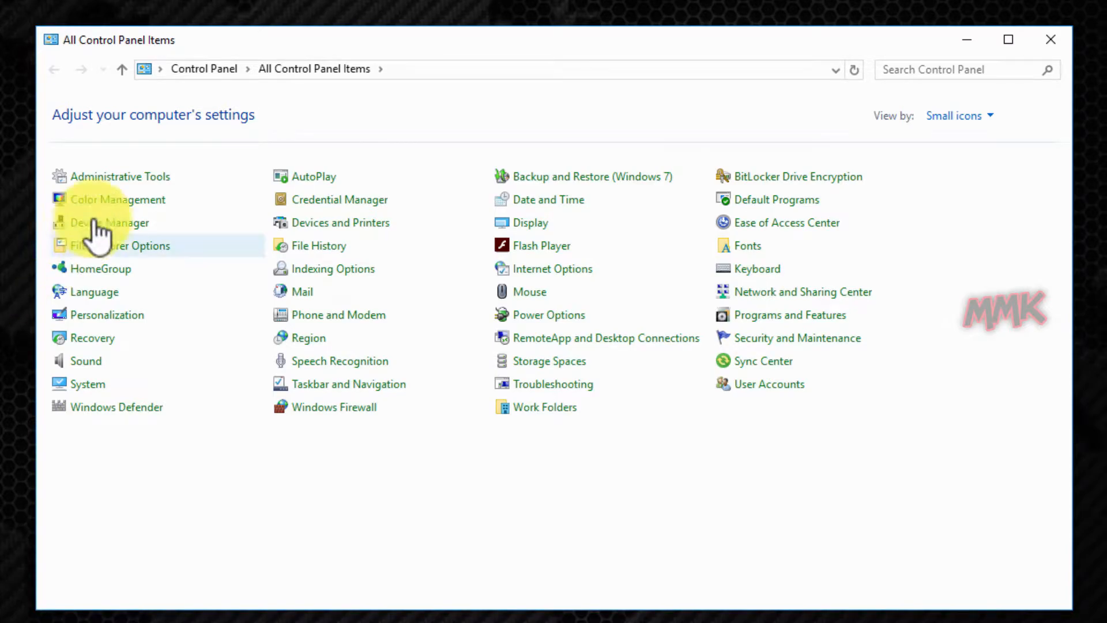
pyautogui.doubleClick(120, 176)
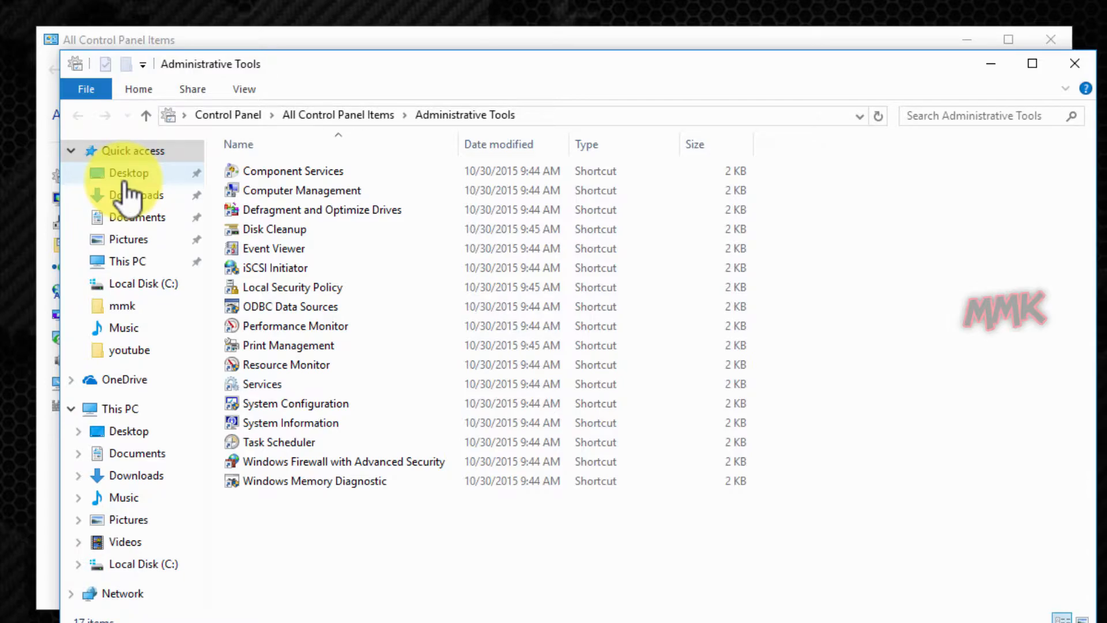
pyautogui.click(281, 441)
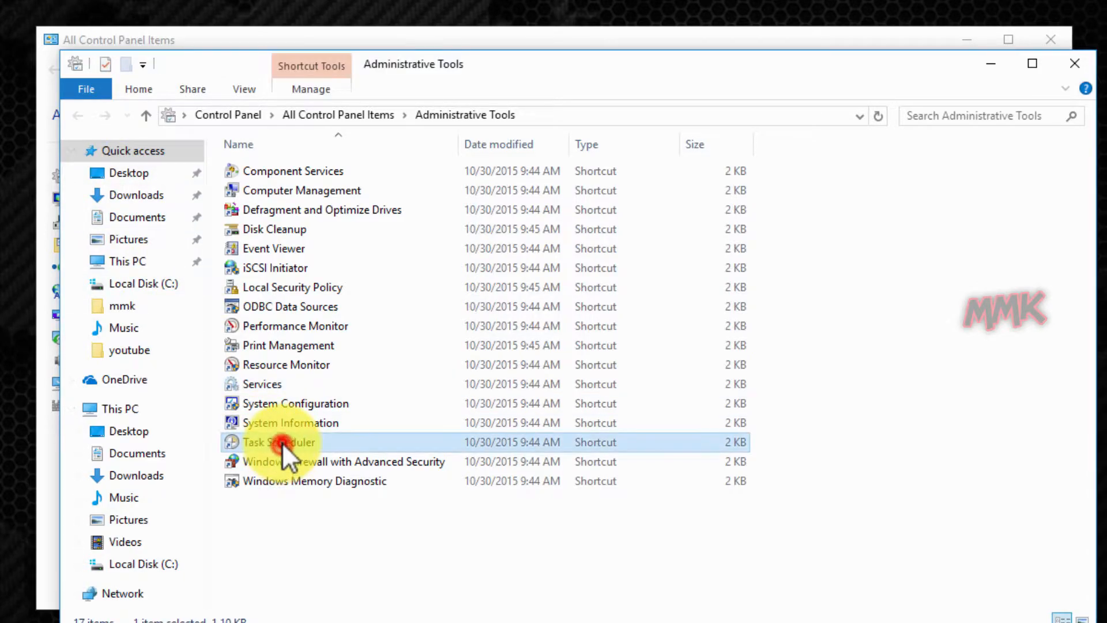
pyautogui.doubleClick(278, 441)
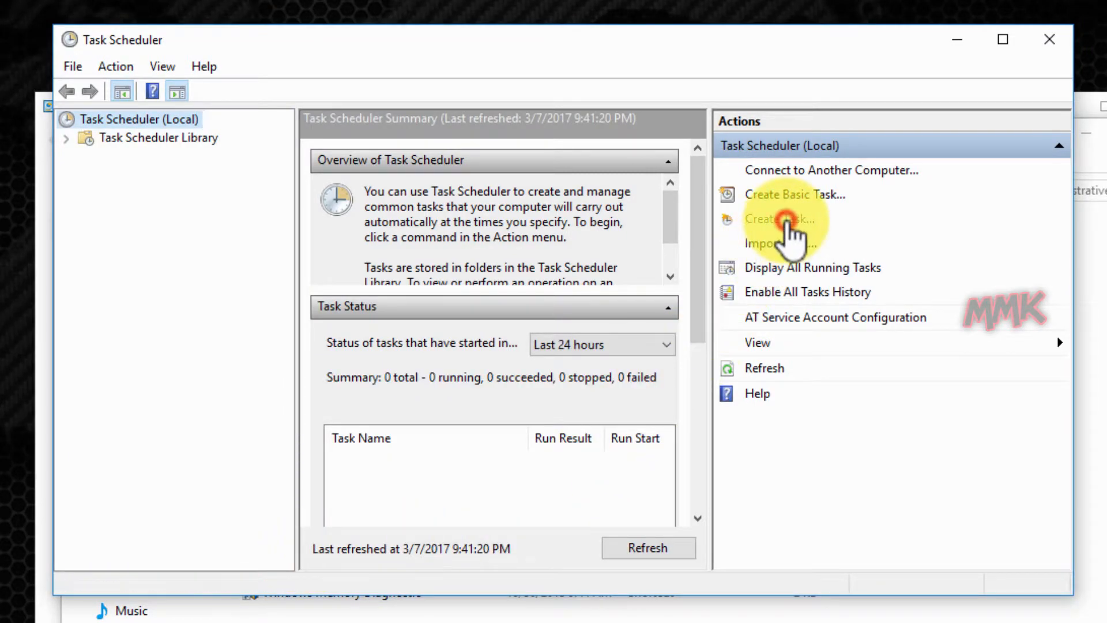
# Create a new task named 'Alarm' that runs with highest privileges.
pyautogui.click(778, 219)
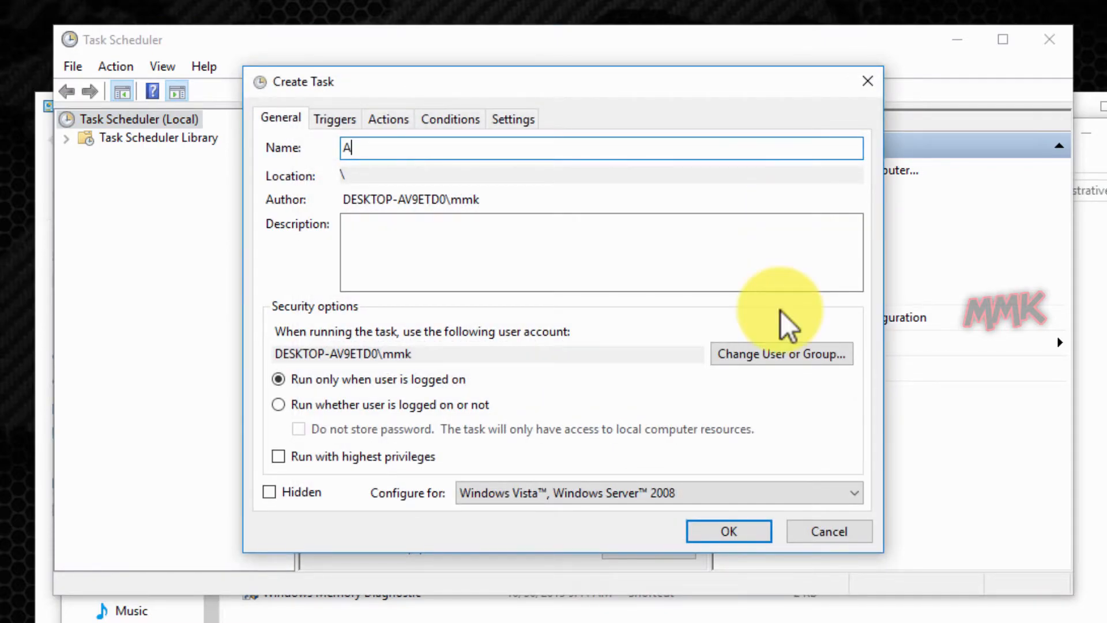
pyautogui.write('larm')
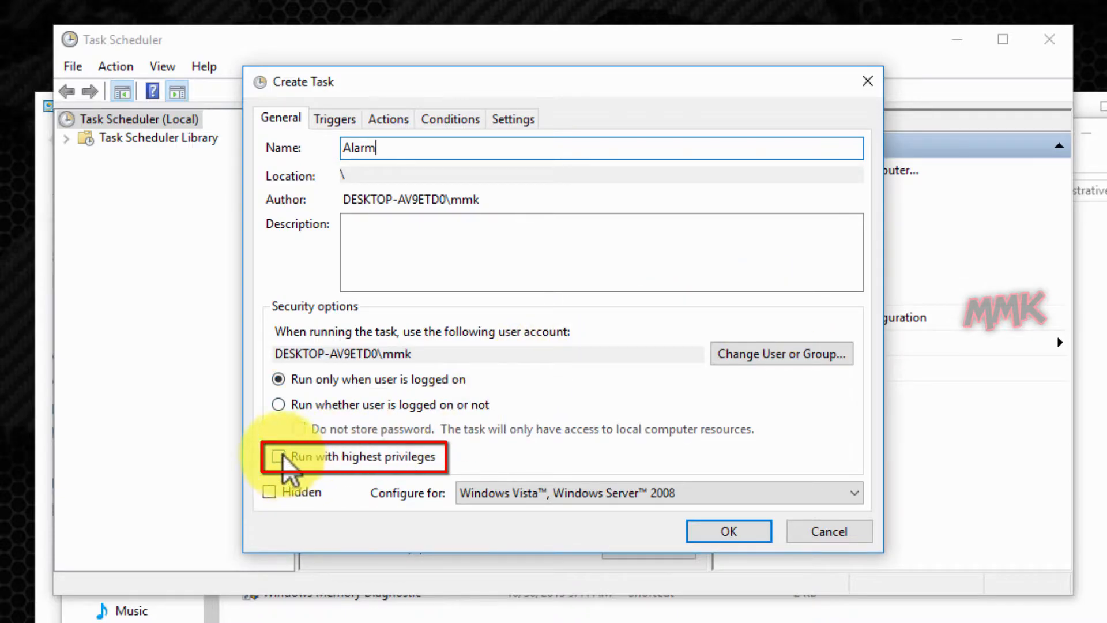
pyautogui.click(270, 456)
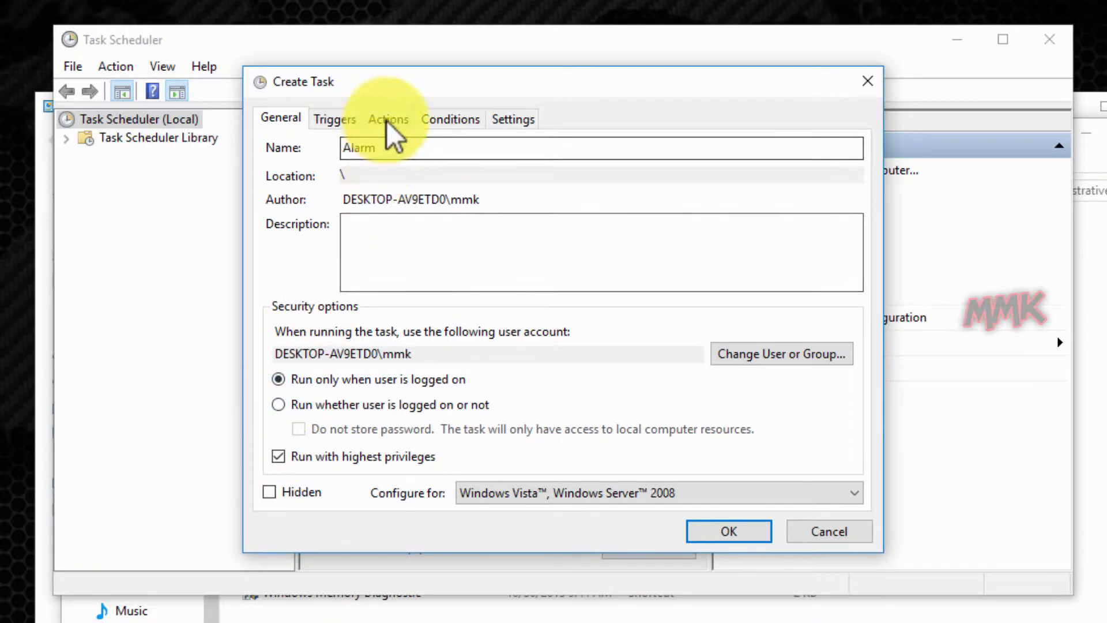
# Add a msg action showing 'Hi, Do Not Forget Subscribe to my Channel :)'.
pyautogui.click(387, 119)
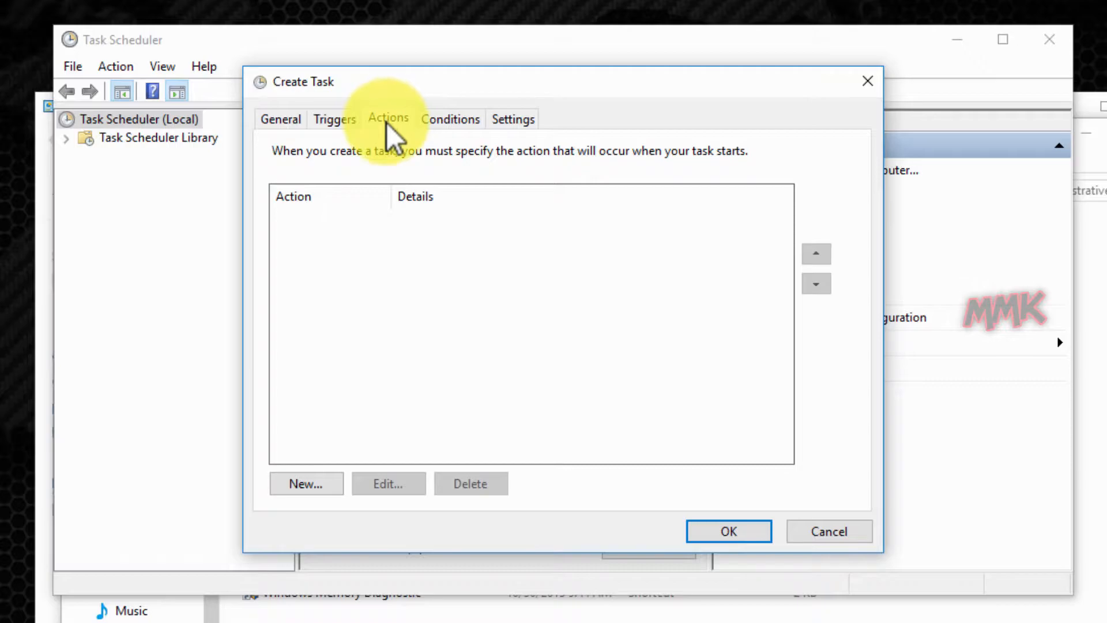
pyautogui.click(306, 484)
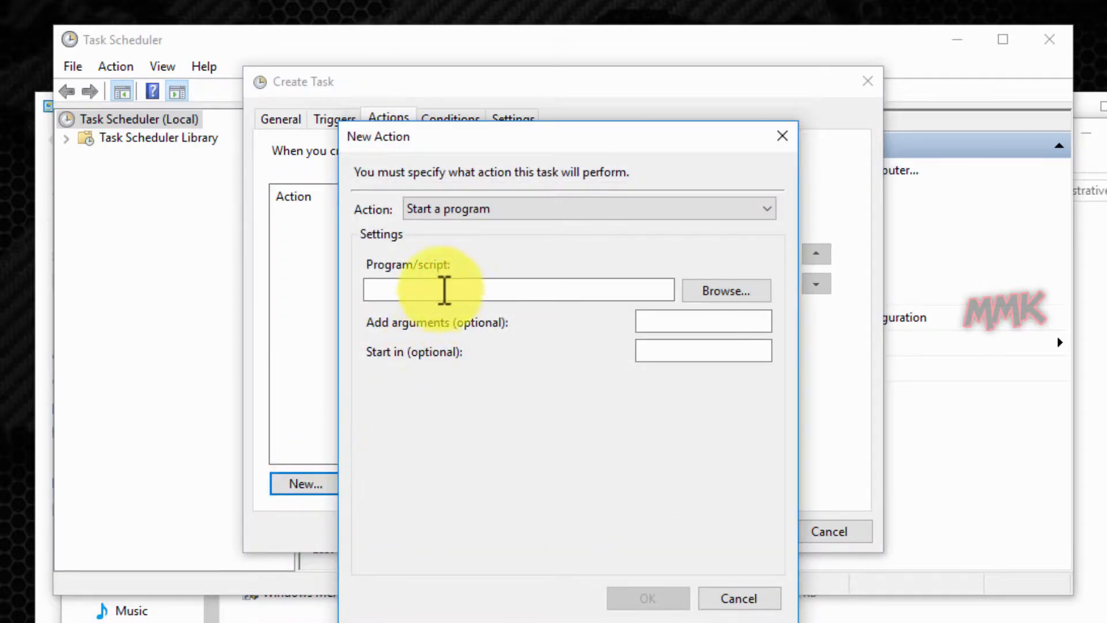
pyautogui.click(517, 289)
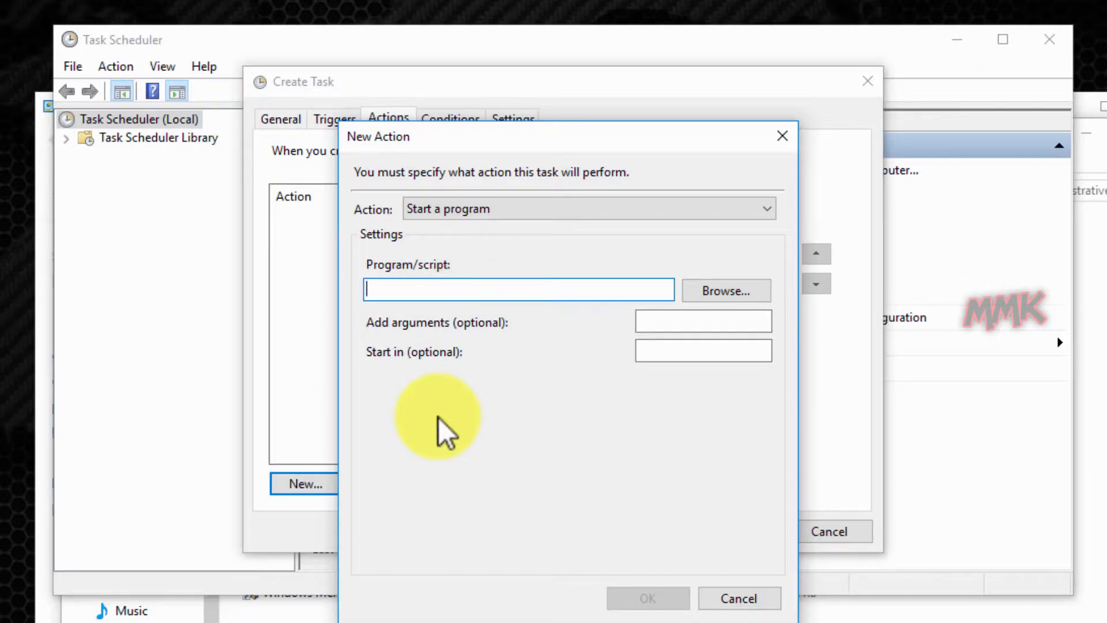
pyautogui.write('msg')
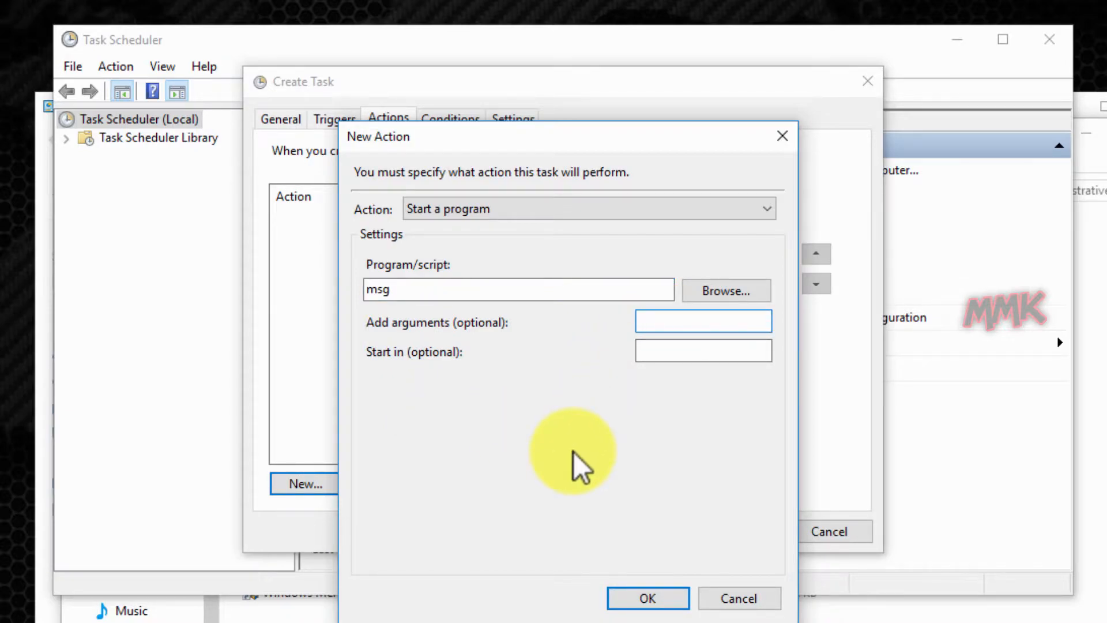
pyautogui.write('*')
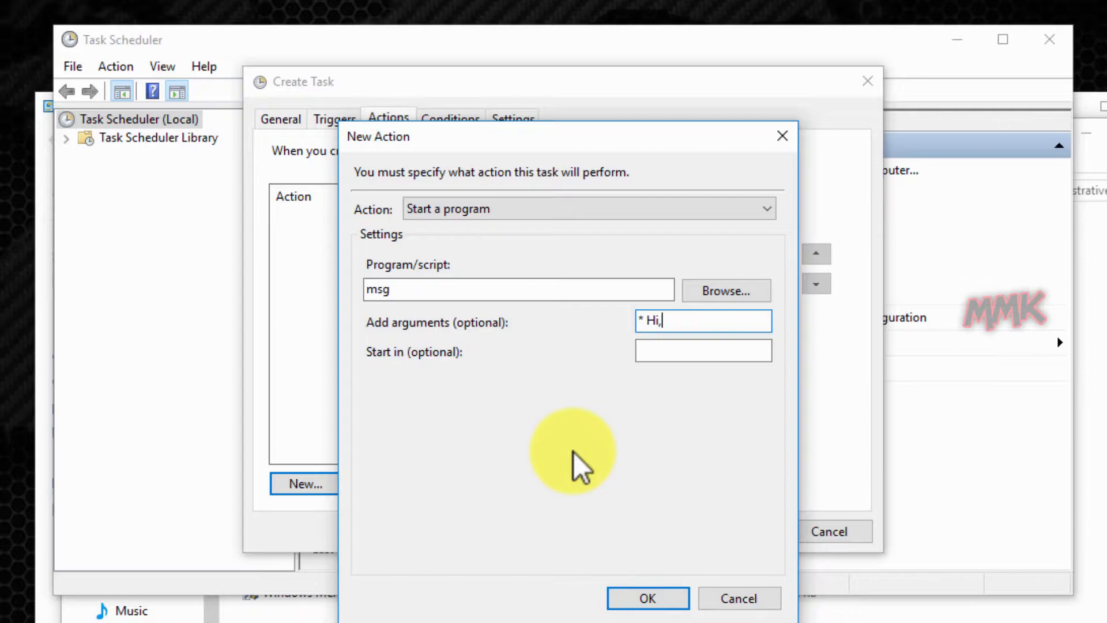
pyautogui.write('D')
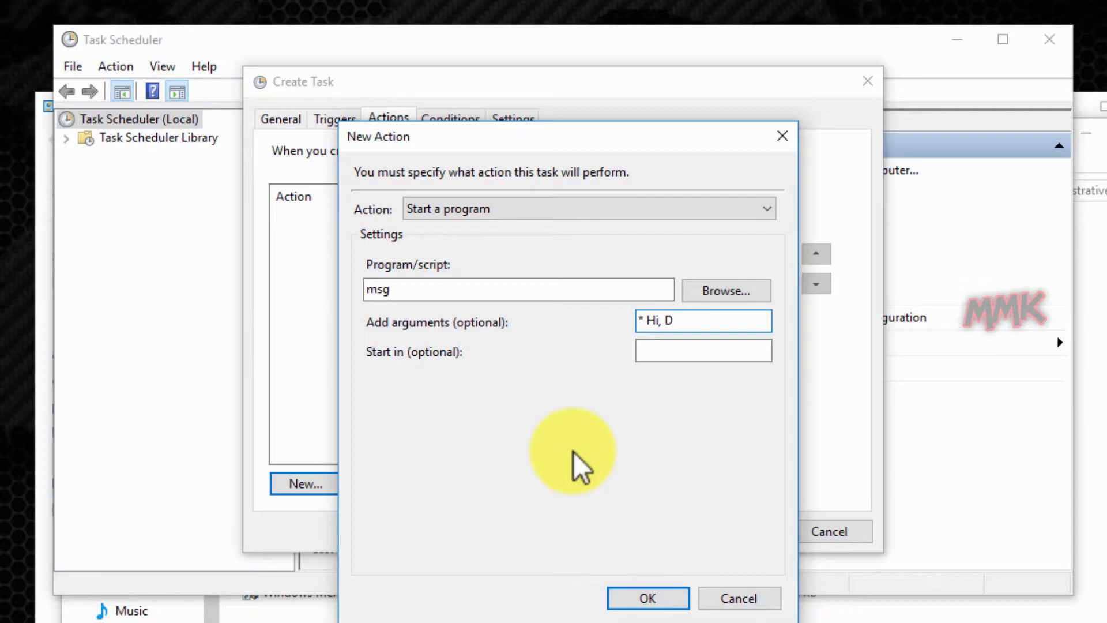
pyautogui.write('o Not')
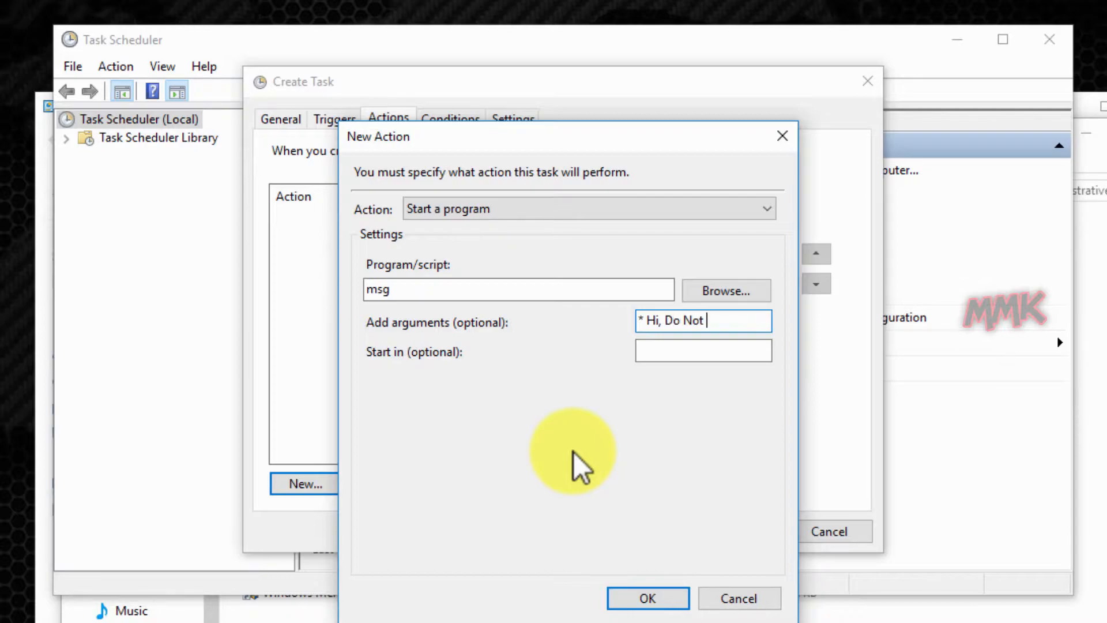
pyautogui.write('Forget')
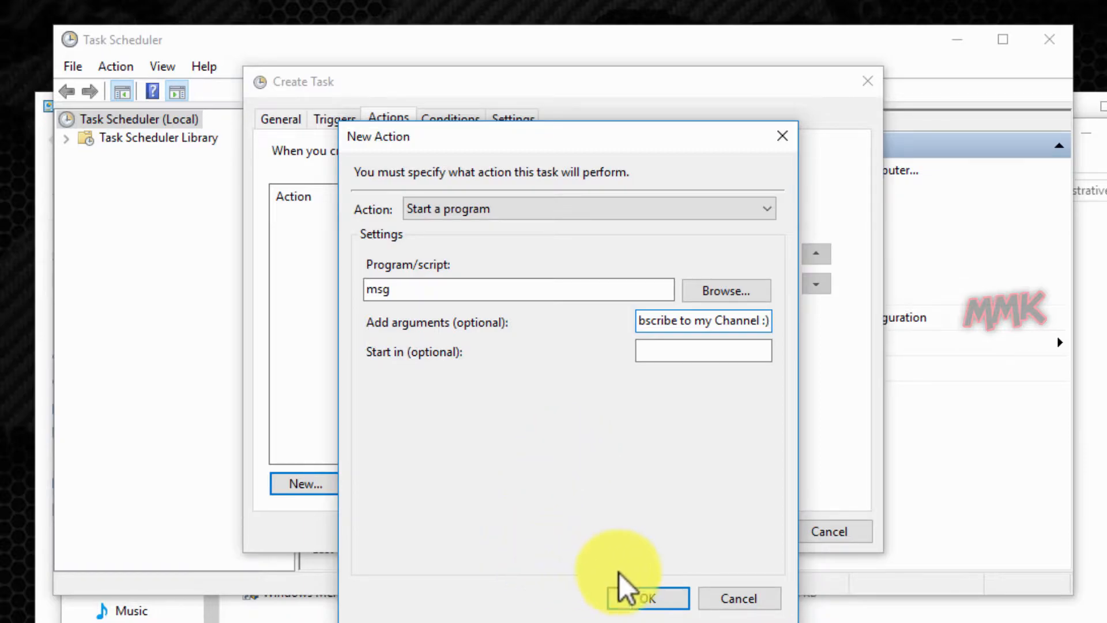
pyautogui.click(644, 598)
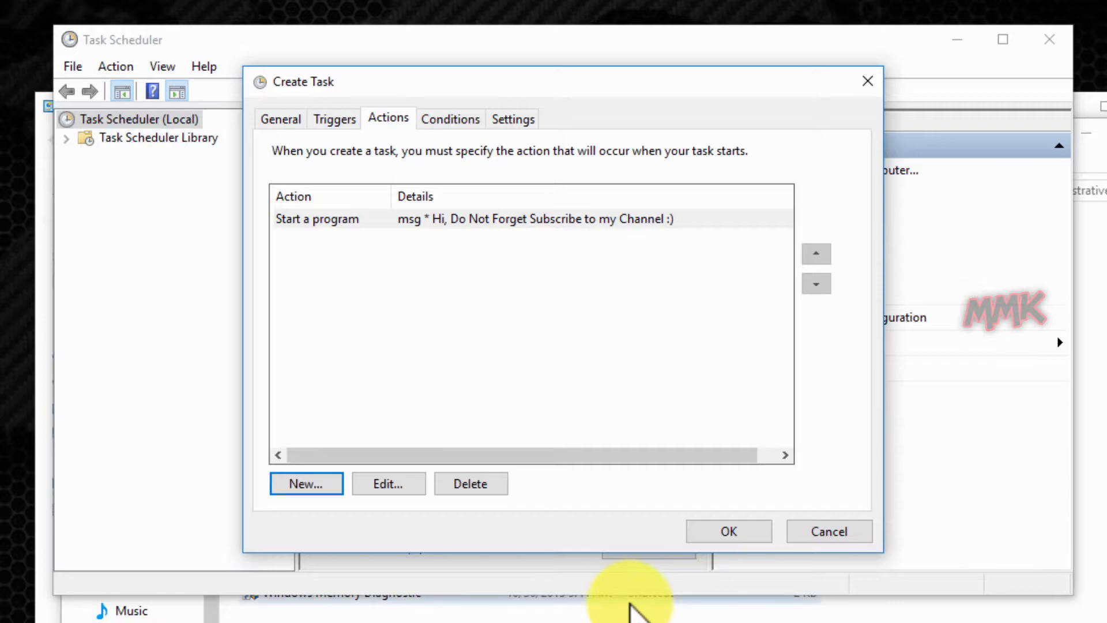
# Add a weekly Tuesday and Friday trigger at 9:44:00 PM and save the Alarm task.
pyautogui.click(334, 119)
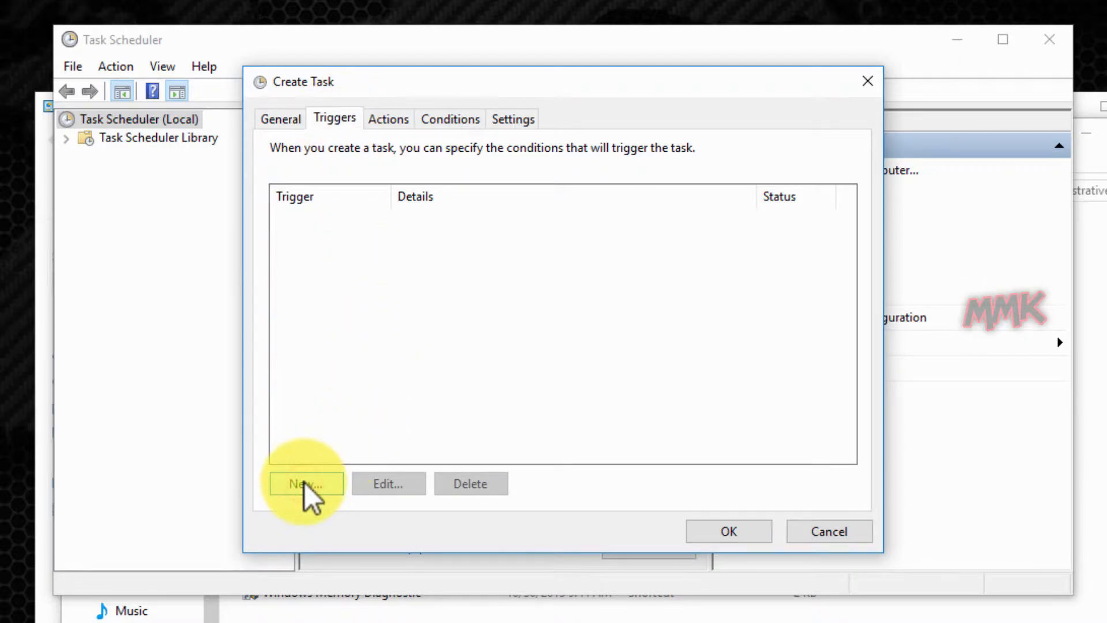
pyautogui.click(305, 484)
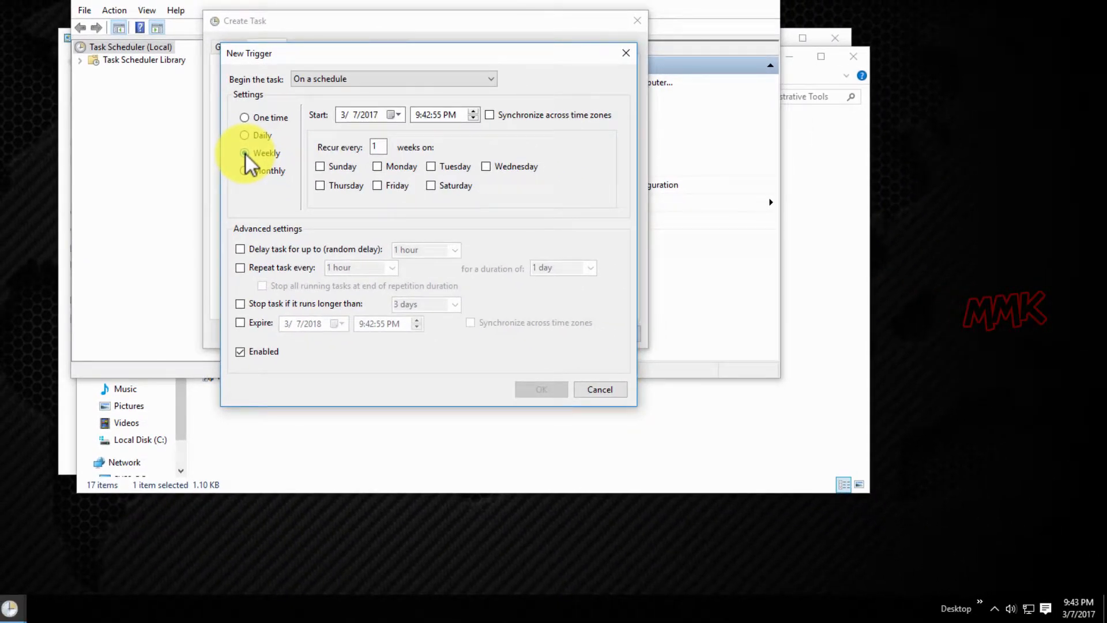
pyautogui.click(244, 152)
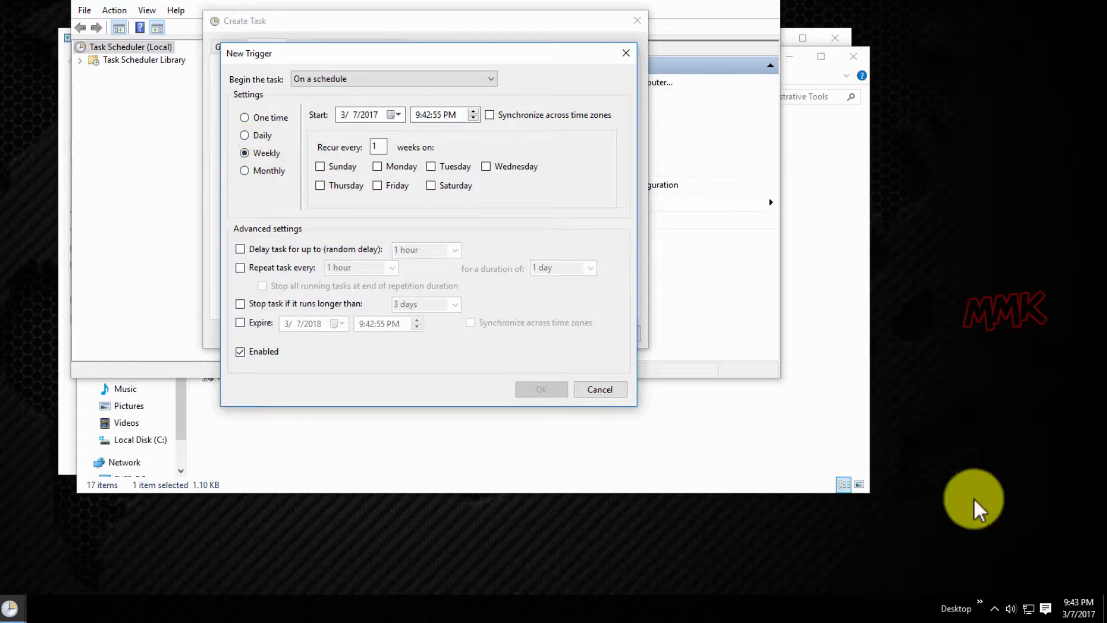
pyautogui.click(1074, 605)
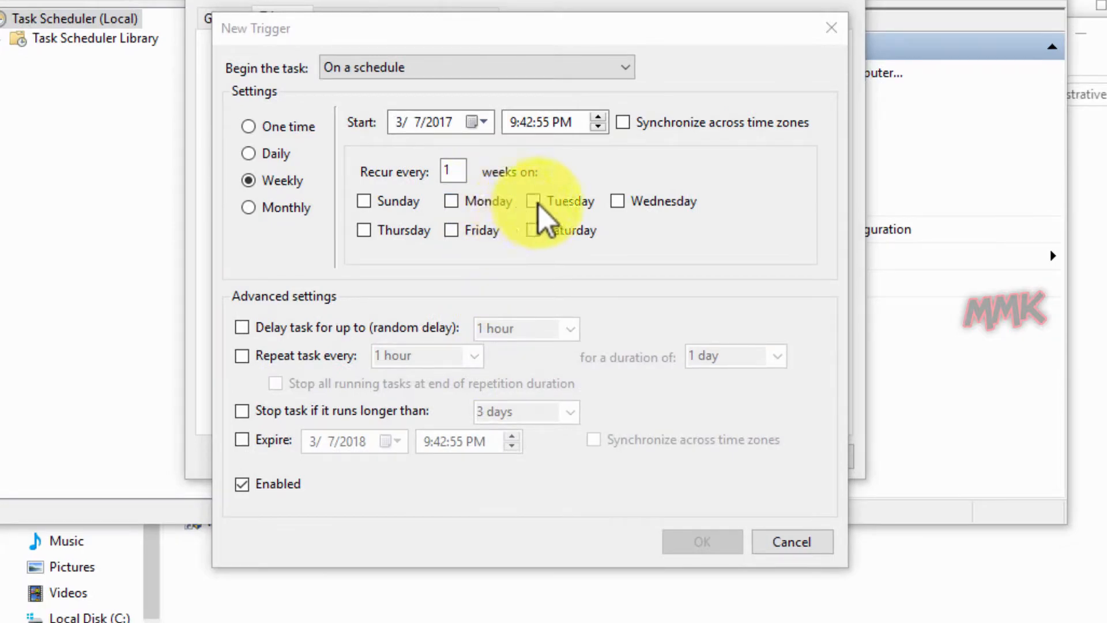
pyautogui.click(533, 201)
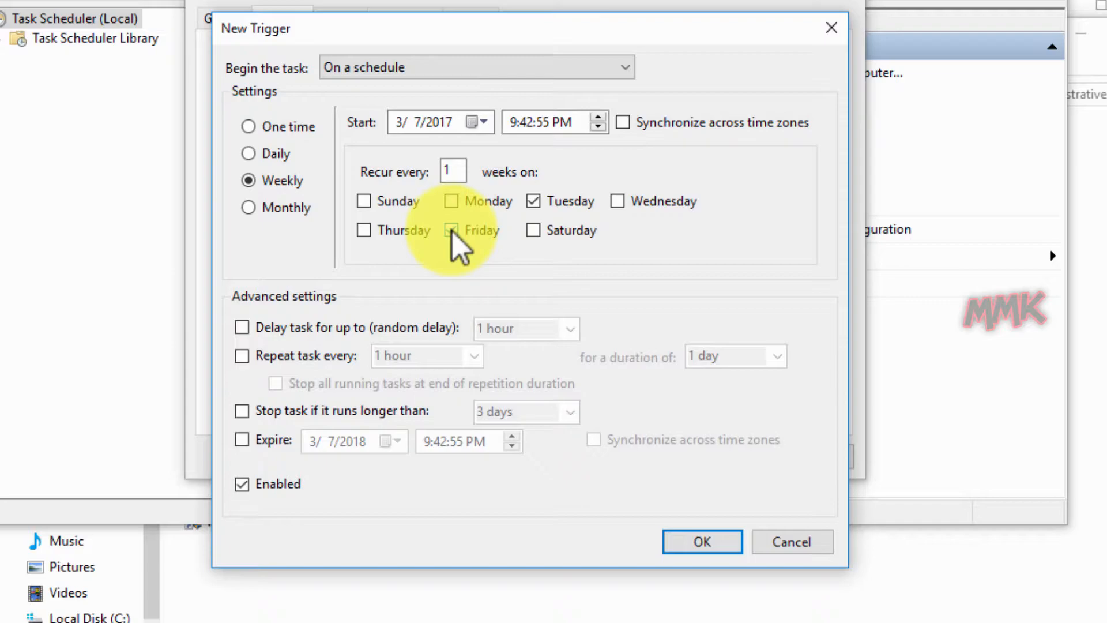
pyautogui.click(450, 230)
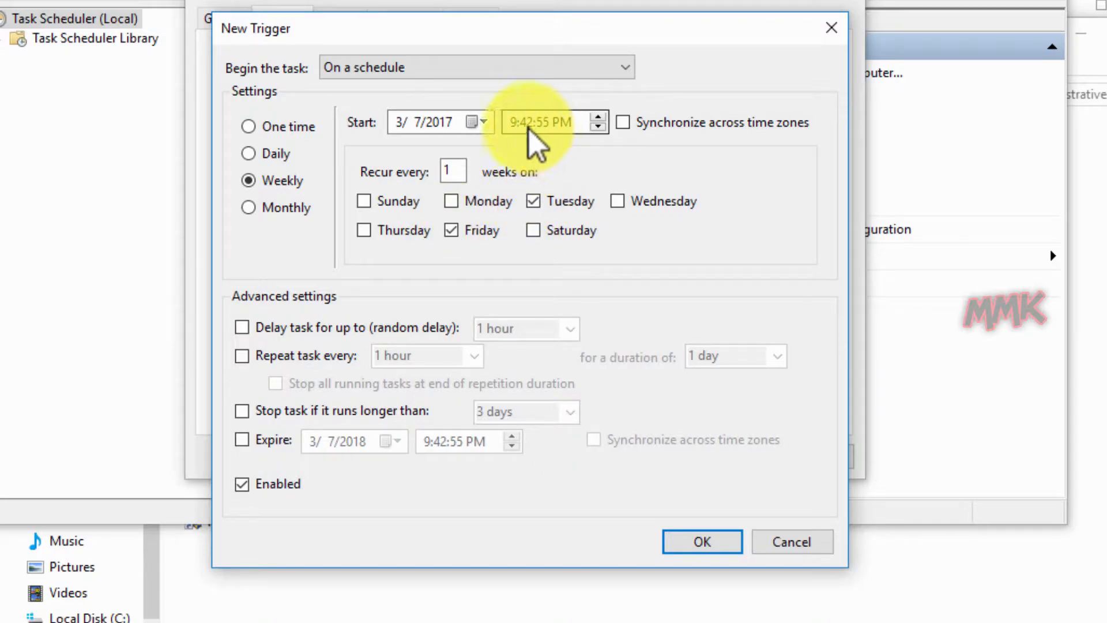
pyautogui.click(528, 122)
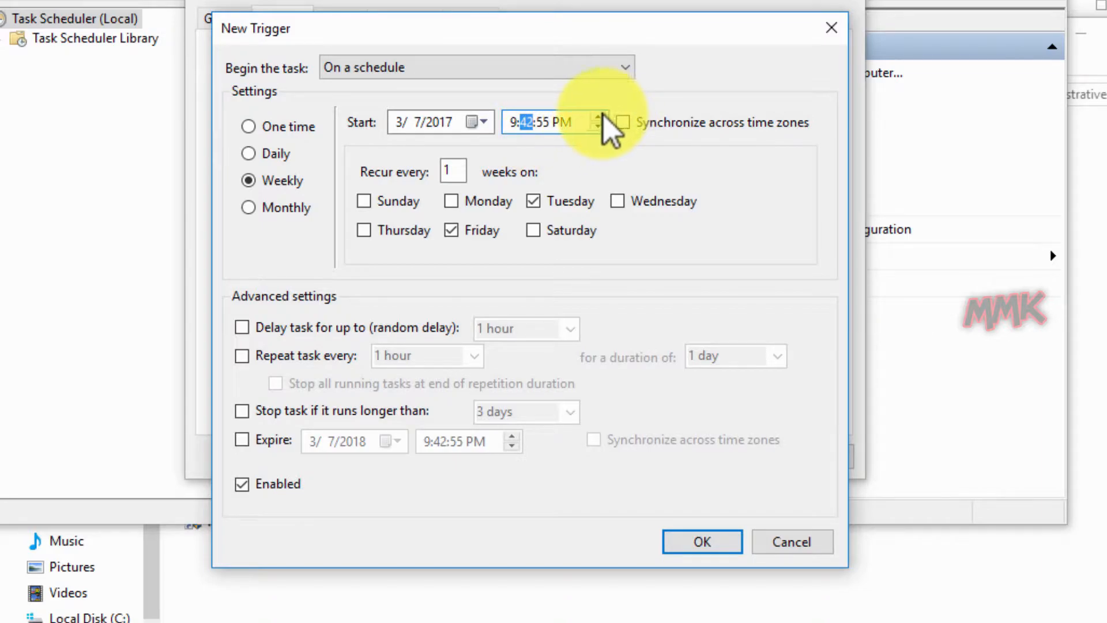
pyautogui.click(600, 115)
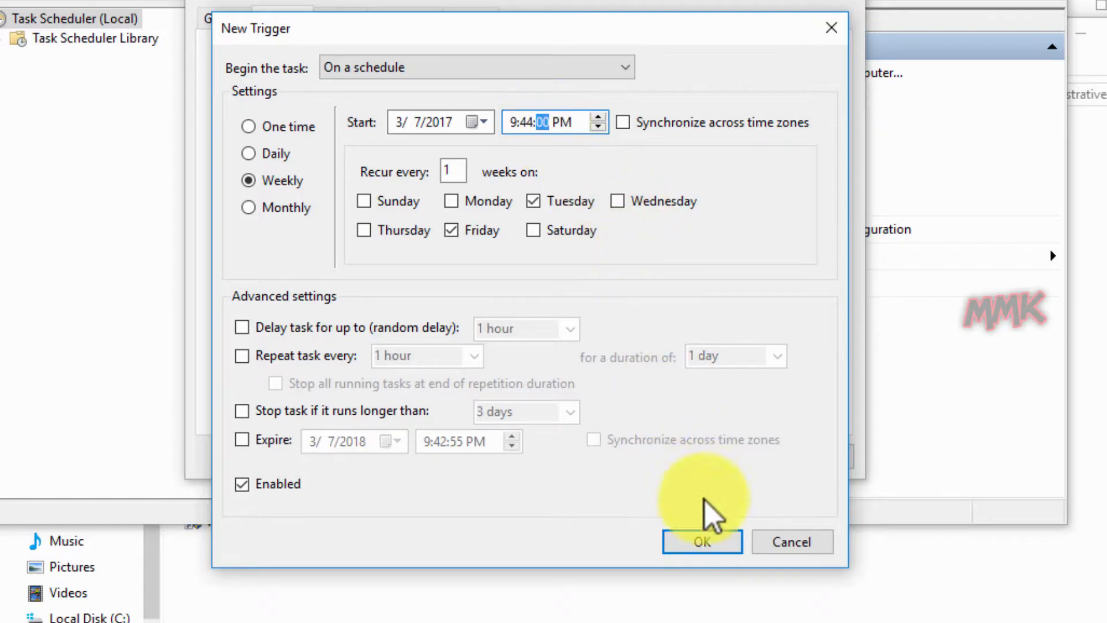
pyautogui.click(701, 542)
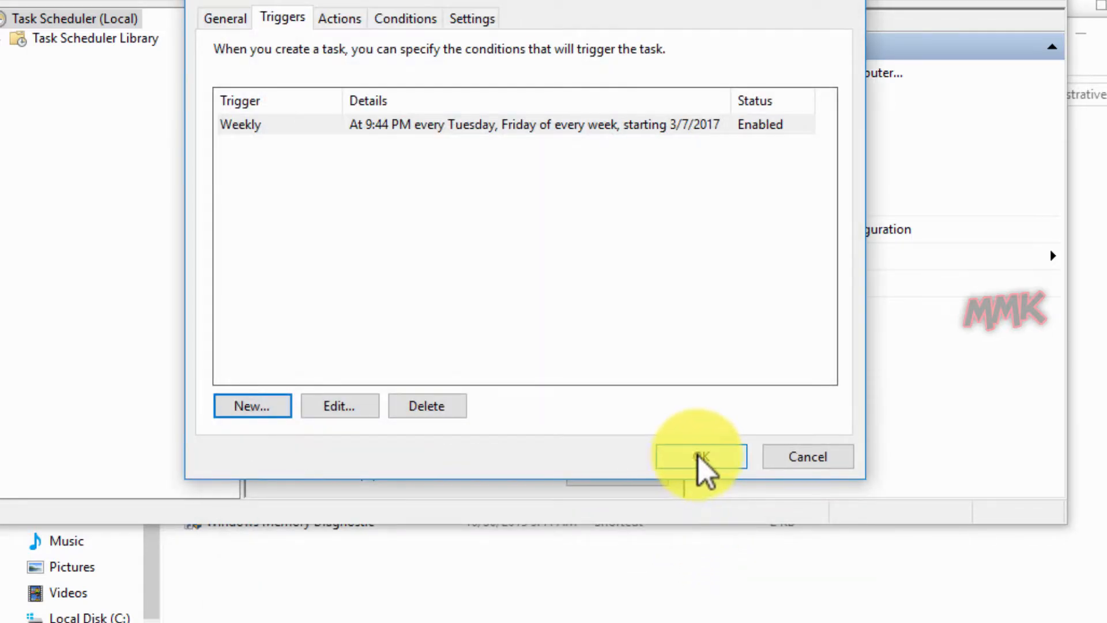
pyautogui.click(698, 456)
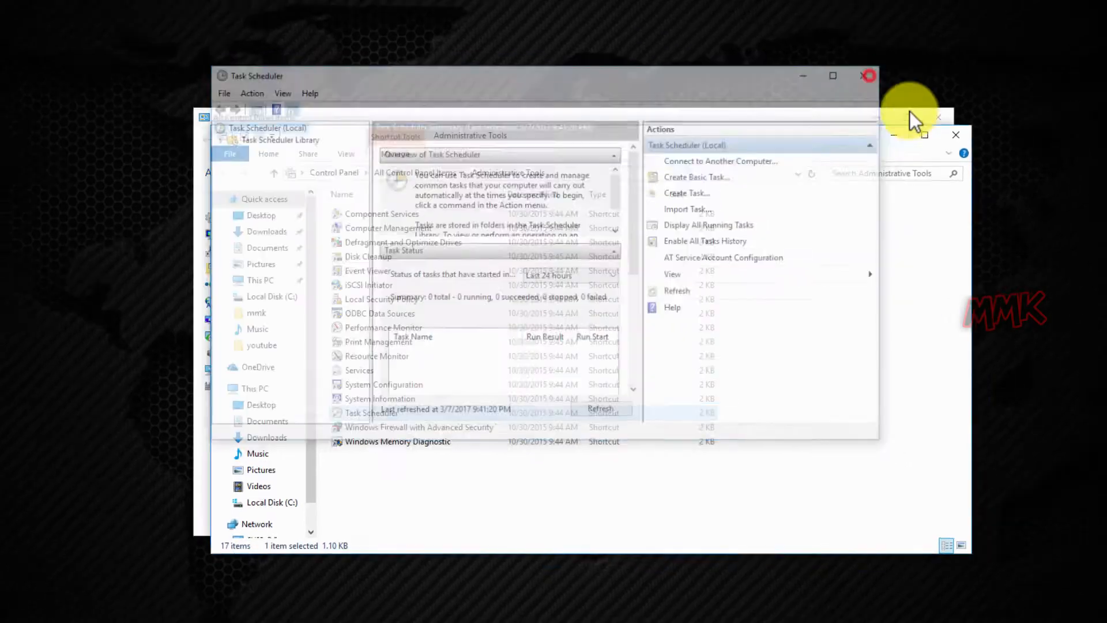
# Close Task Scheduler and dismiss the 'Message from mmk' subscribe reminder when it fires.
pyautogui.click(869, 75)
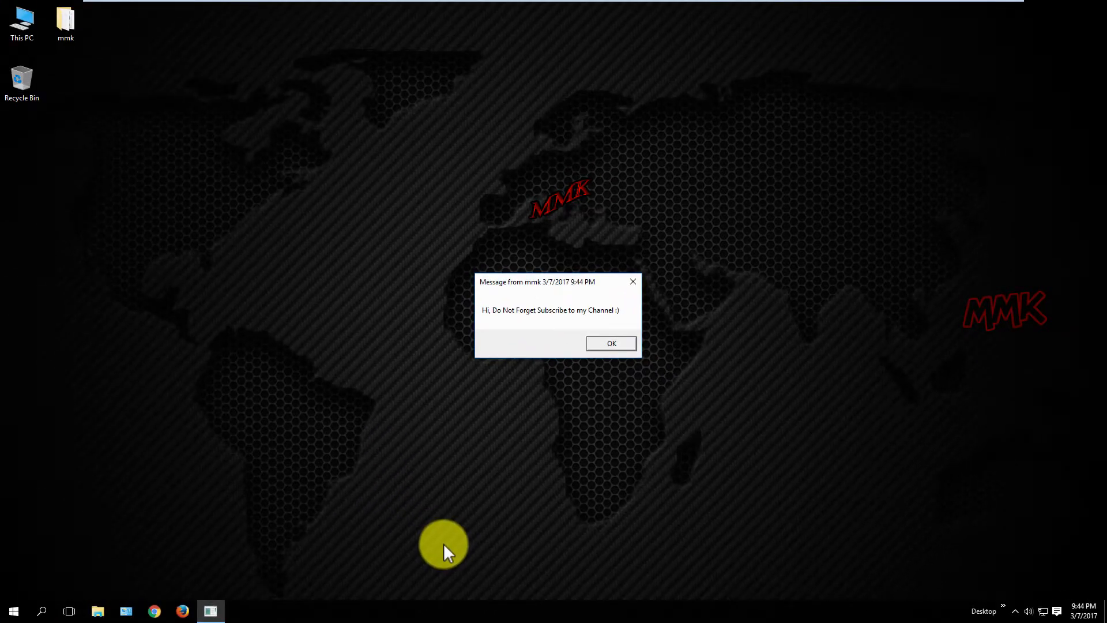
pyautogui.moveTo(593, 371)
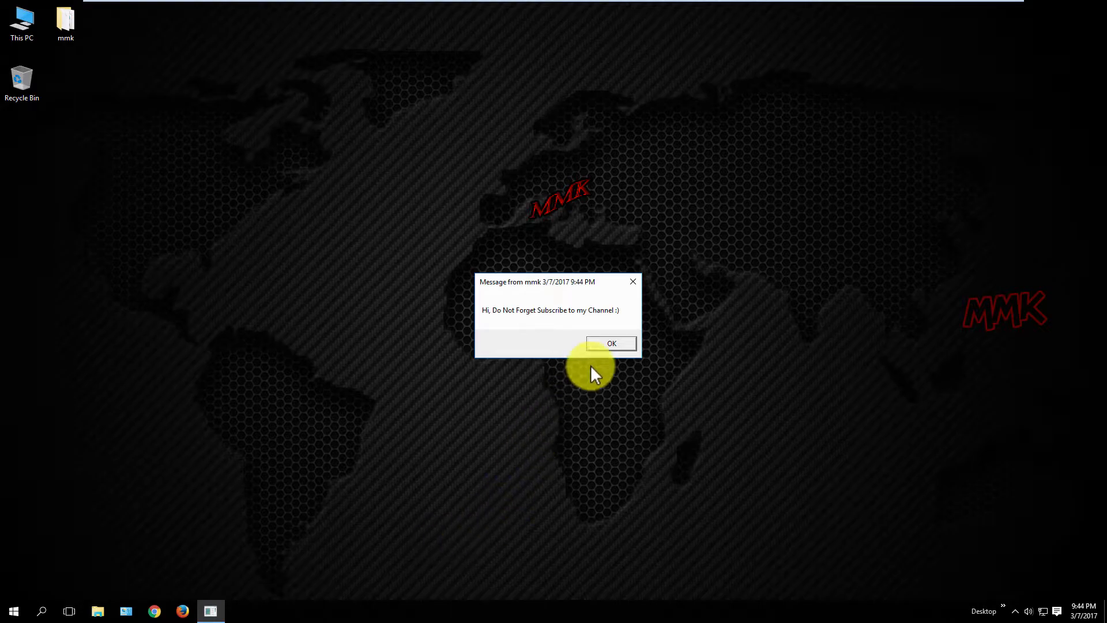
pyautogui.click(611, 343)
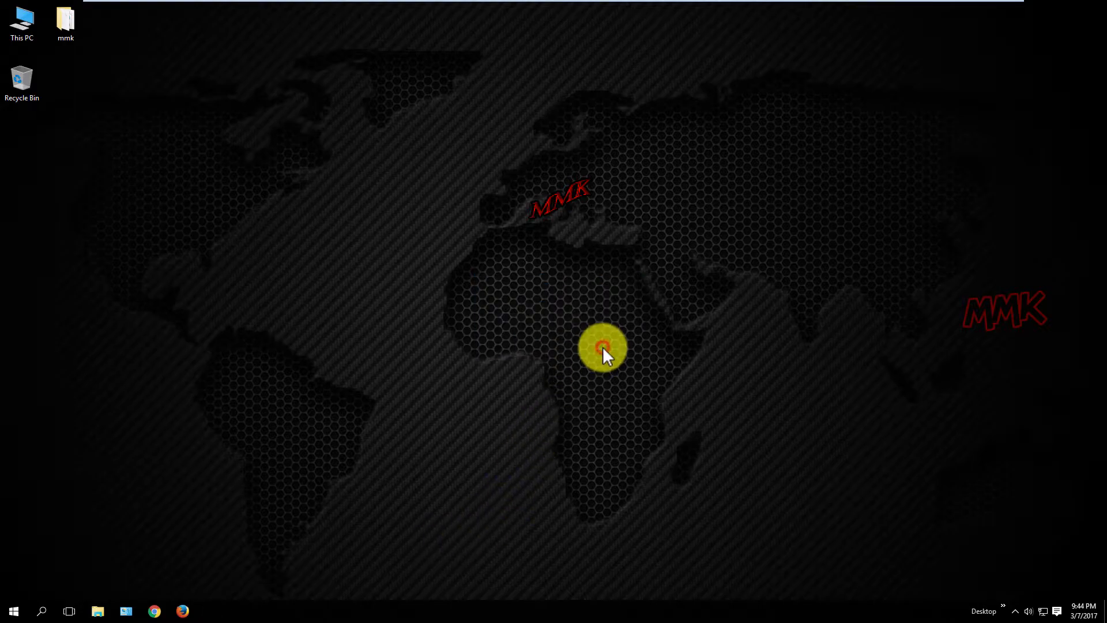
# Browse to C:\mmk and play Alarm.mp3 once in the media player, then close it.
pyautogui.doubleClick(22, 25)
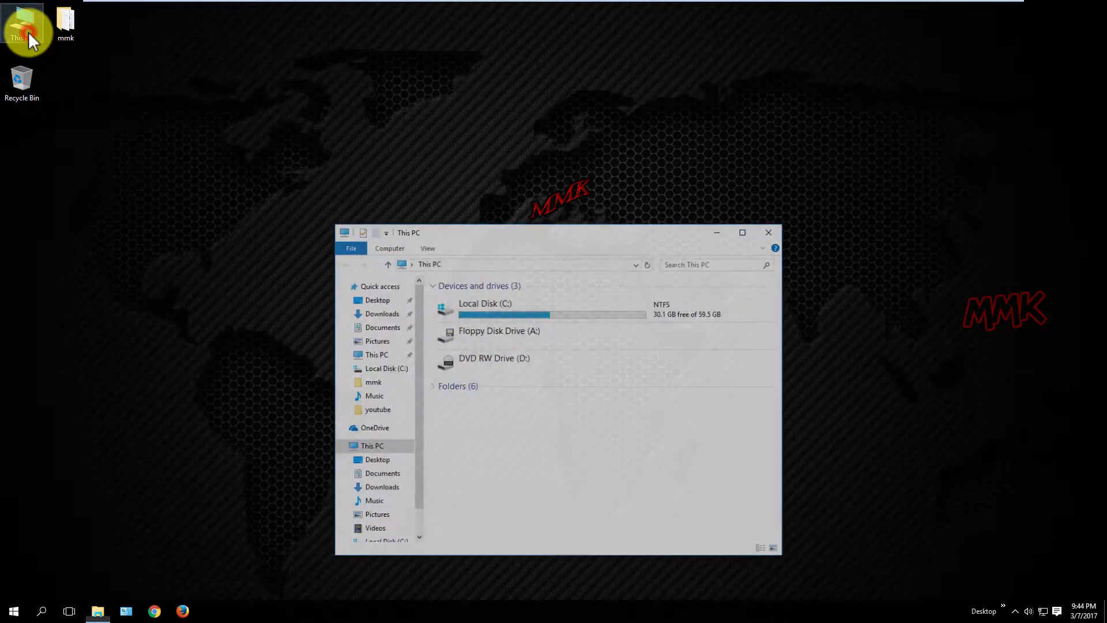
pyautogui.click(485, 308)
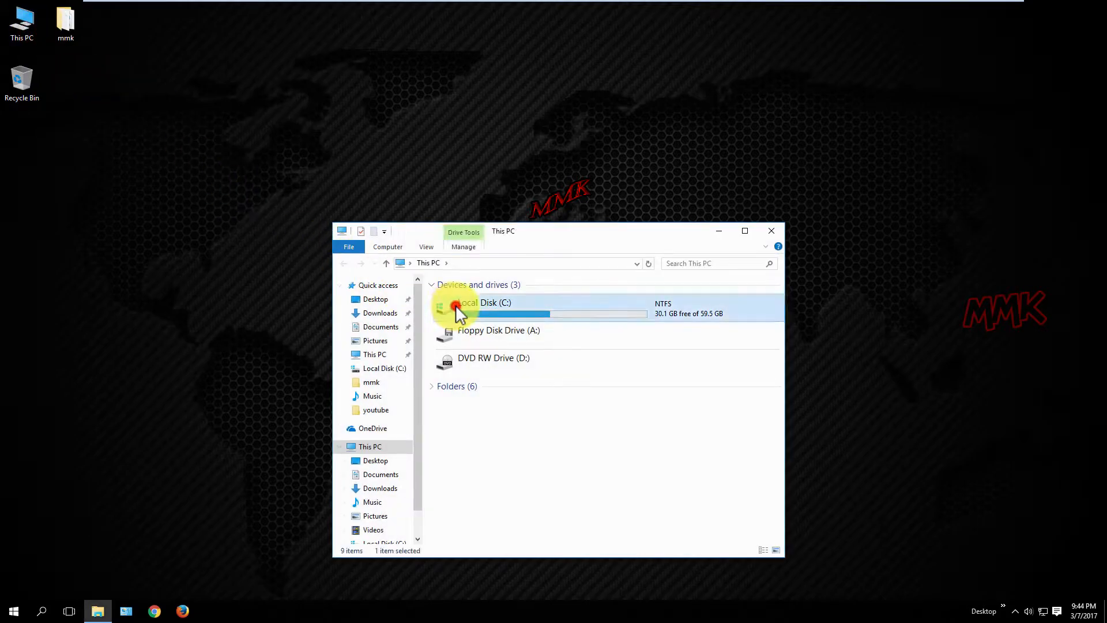
pyautogui.doubleClick(494, 302)
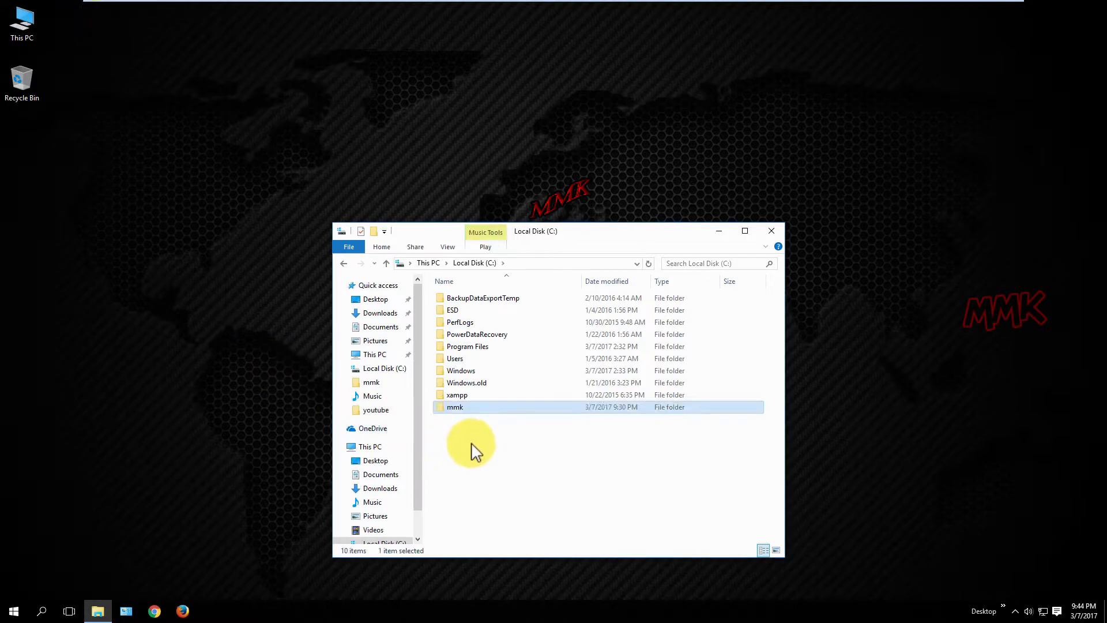
pyautogui.doubleClick(455, 407)
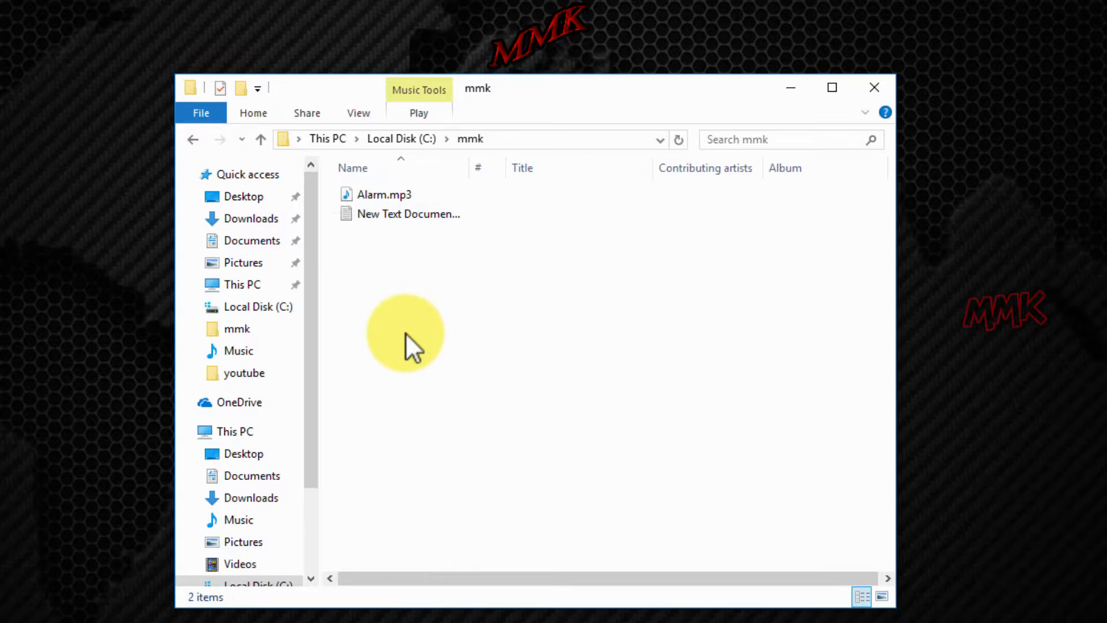
pyautogui.click(385, 194)
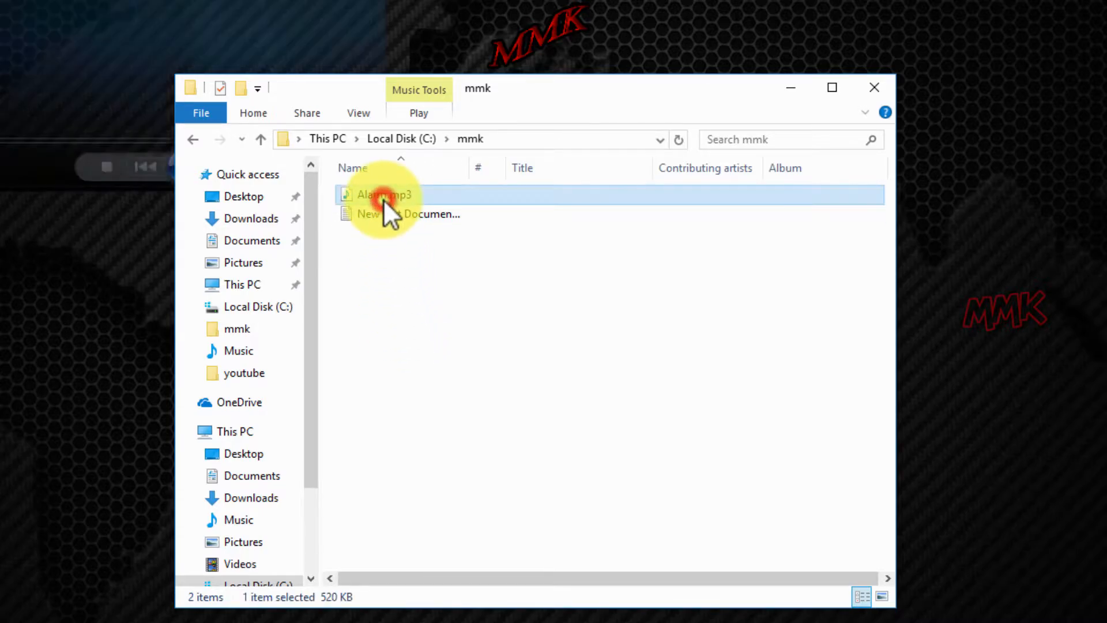
pyautogui.doubleClick(381, 194)
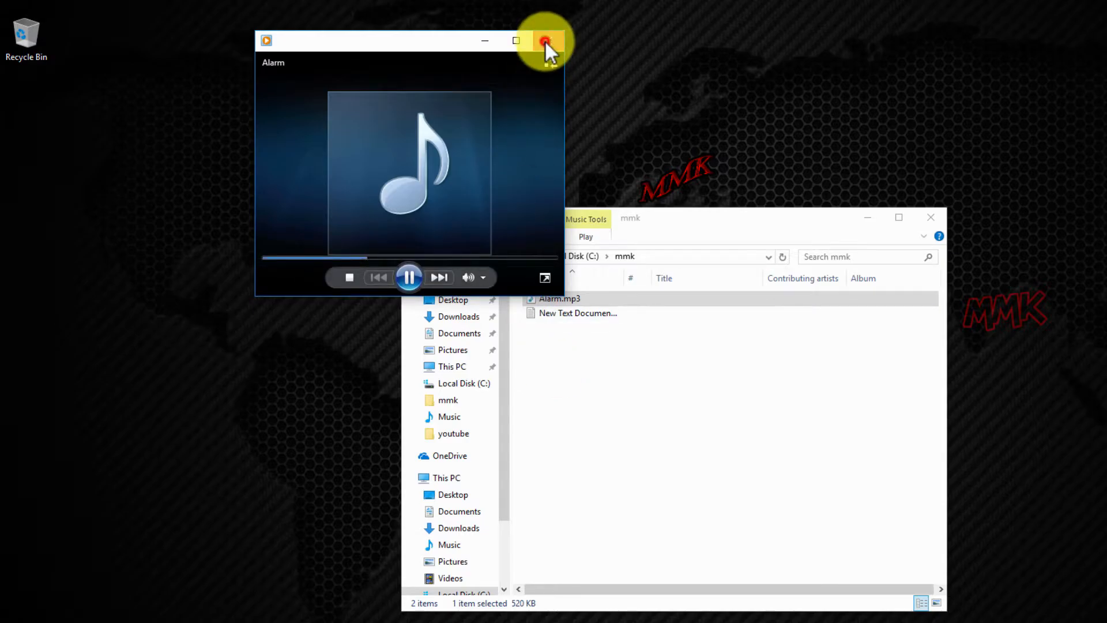
pyautogui.click(545, 41)
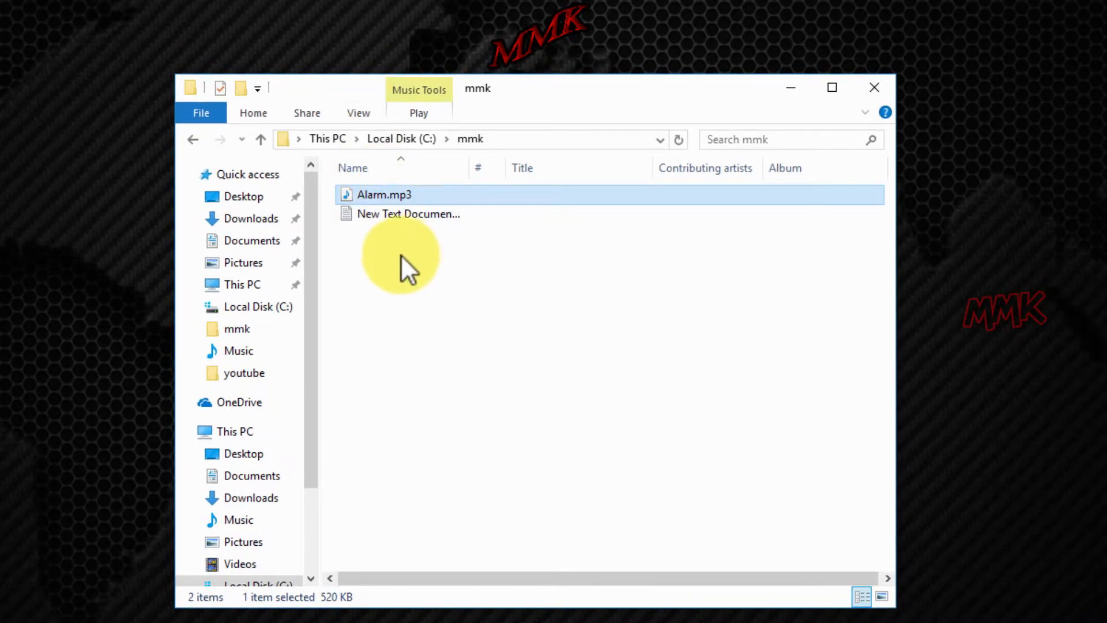
# Open New Text Document, then fill the mmk address bar with C:\mmk\Alarm.mp3.
pyautogui.click(408, 214)
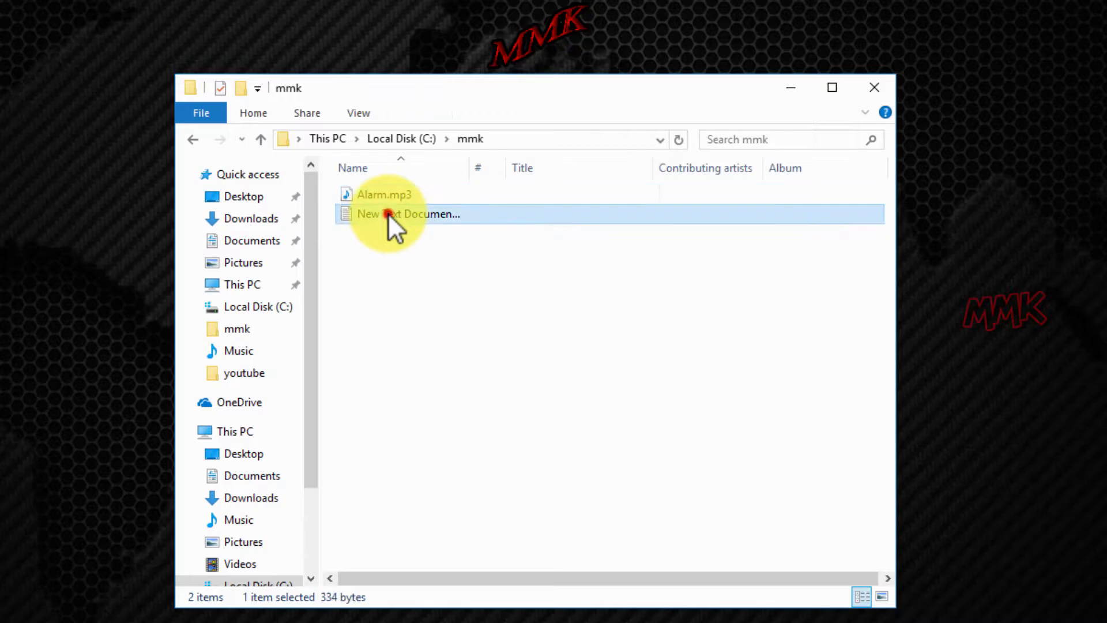
pyautogui.doubleClick(408, 214)
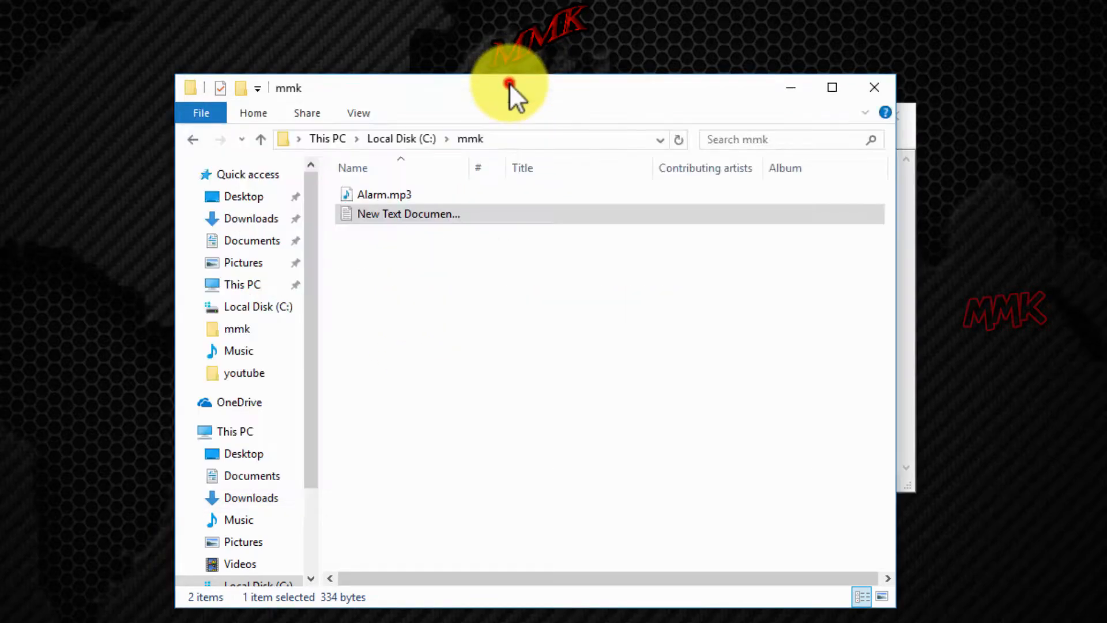
pyautogui.click(494, 139)
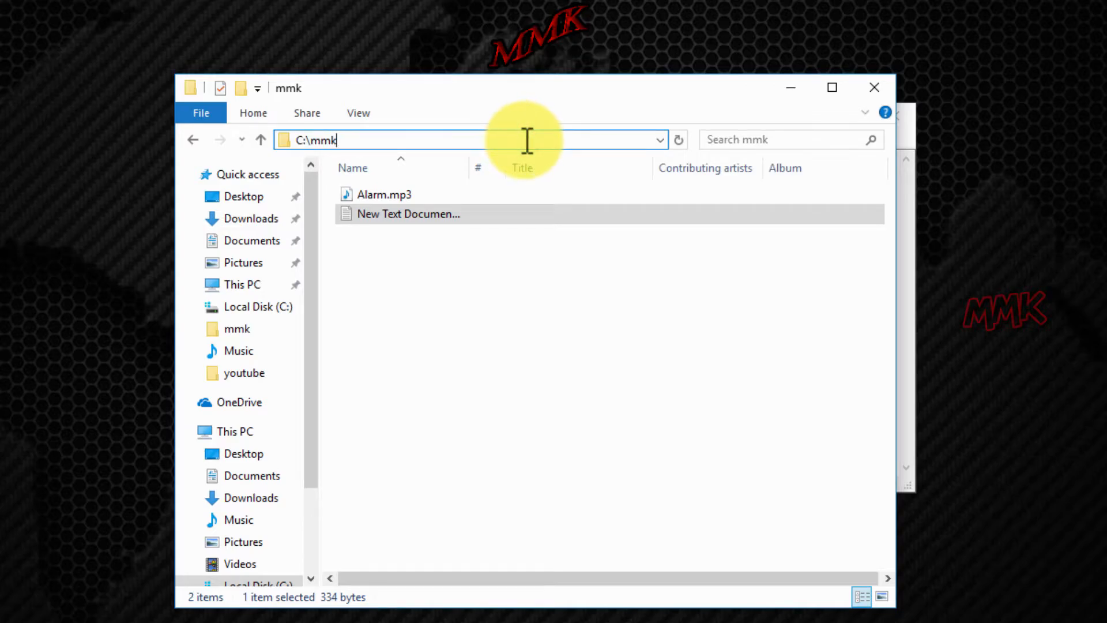
pyautogui.write('\\')
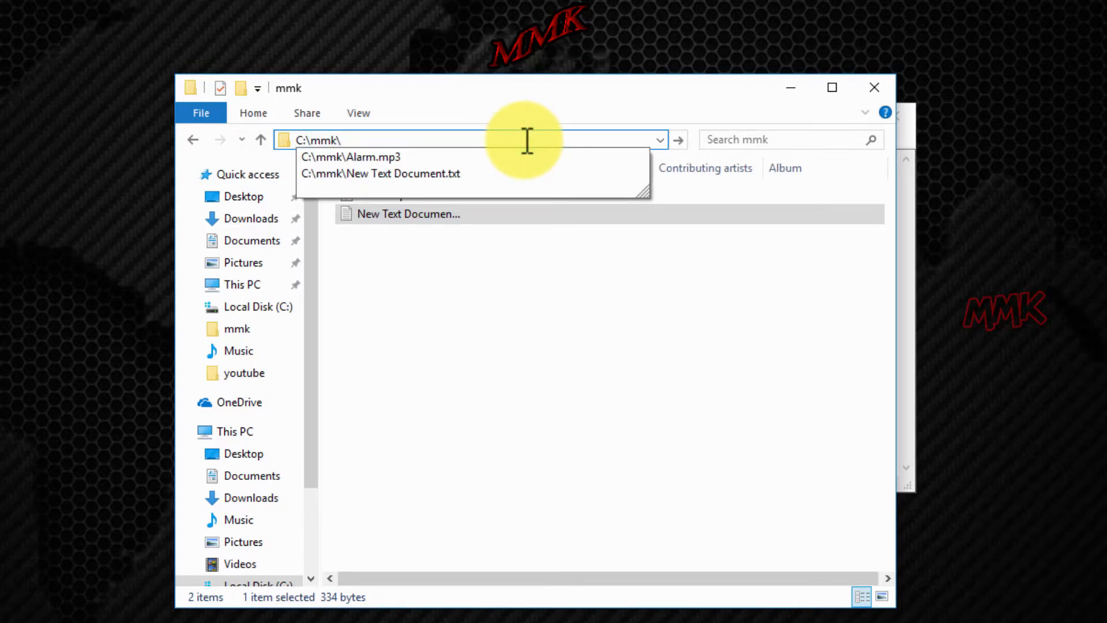
pyautogui.click(351, 157)
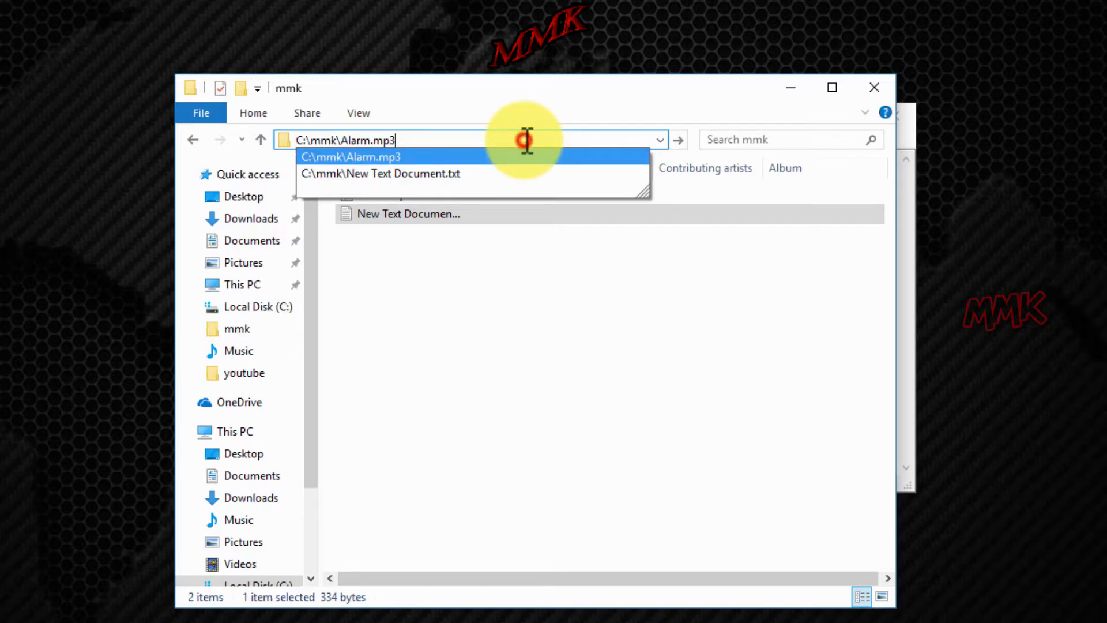
# Copy the C:\mmk\Alarm.mp3 path from the address bar's right-click menu.
pyautogui.rightClick(346, 140)
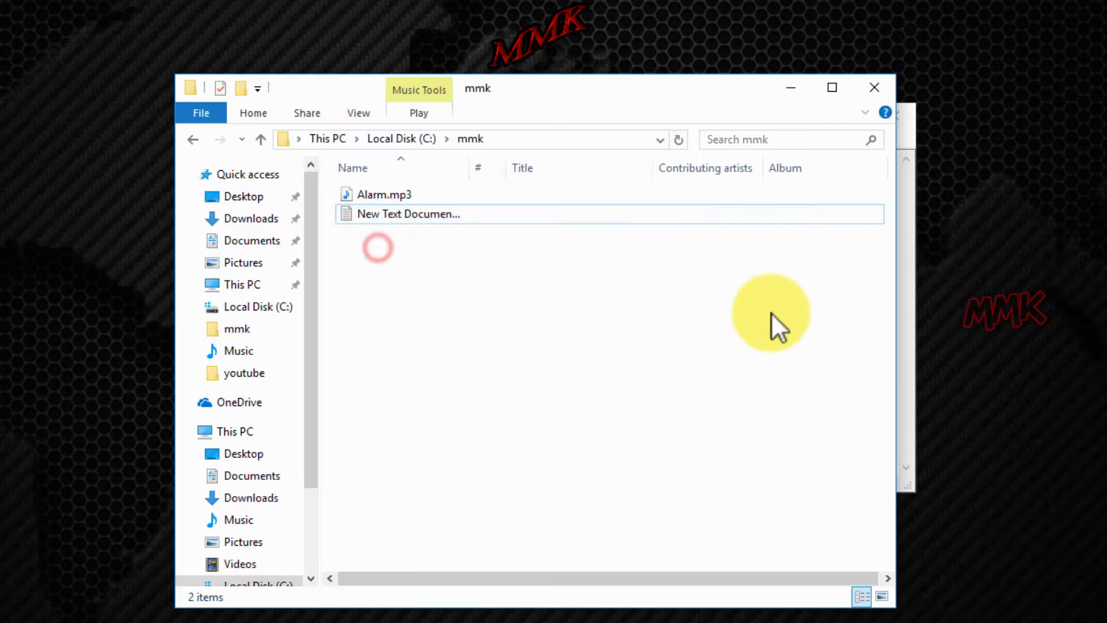
# Paste C:\mmk\Alarm.mp3 over the Your-Sound-Here placeholder in the script's file= line.
pyautogui.doubleClick(408, 213)
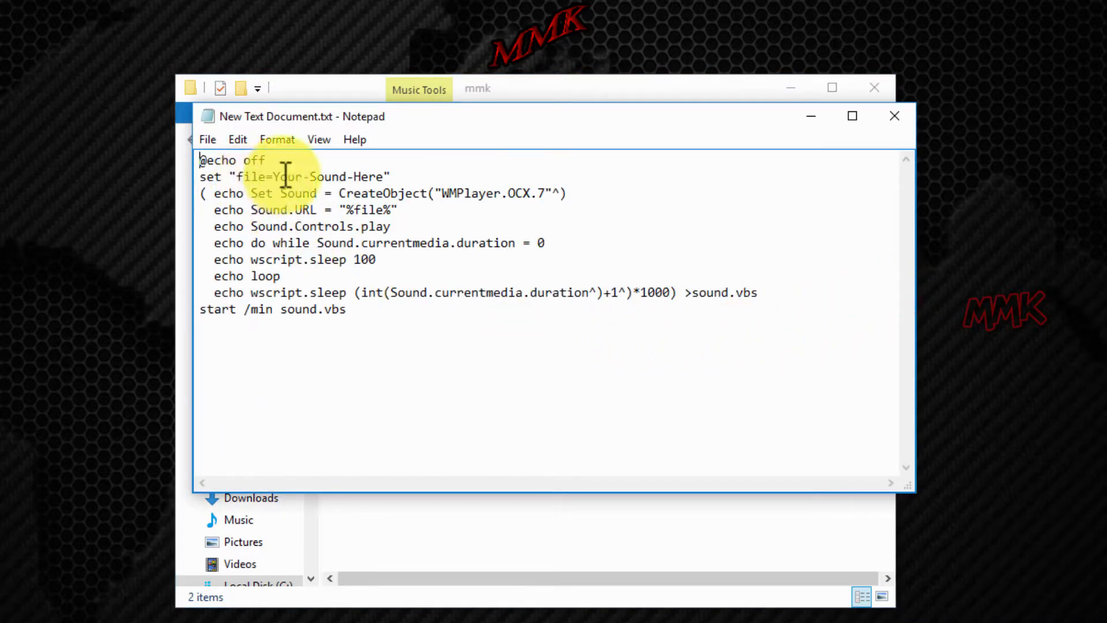
pyautogui.moveTo(274, 177); pyautogui.dragTo(349, 177)
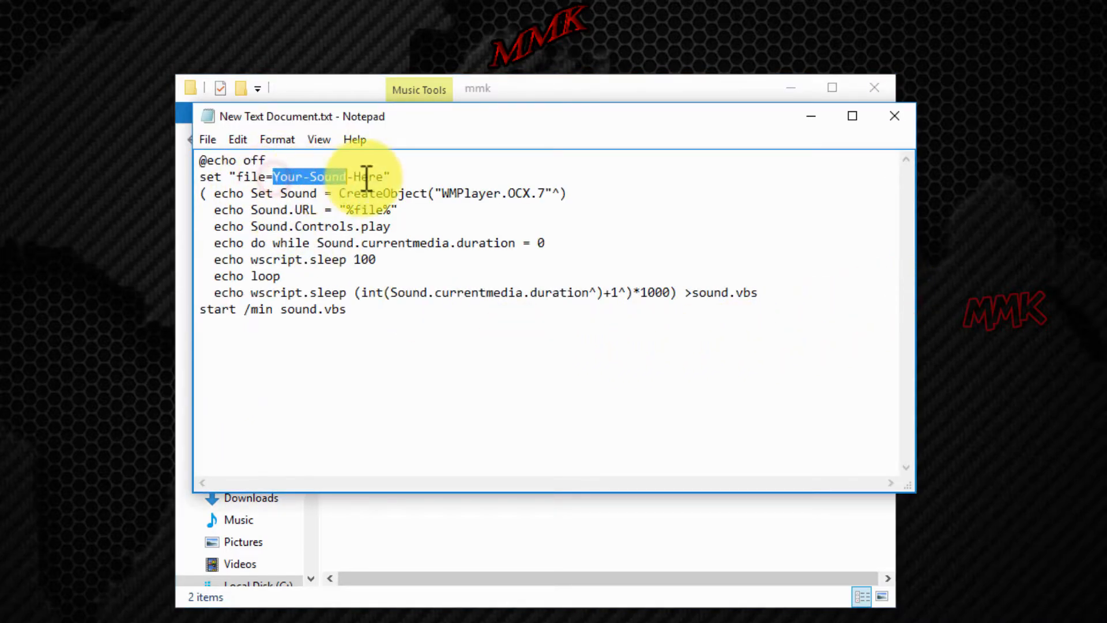
pyautogui.rightClick(360, 176)
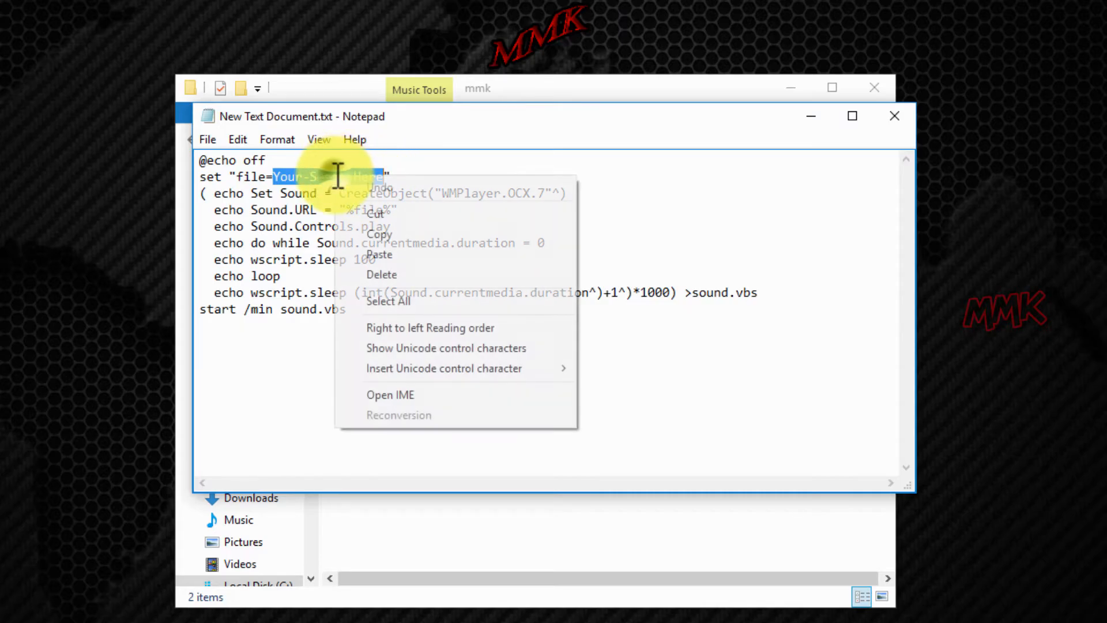
pyautogui.click(380, 254)
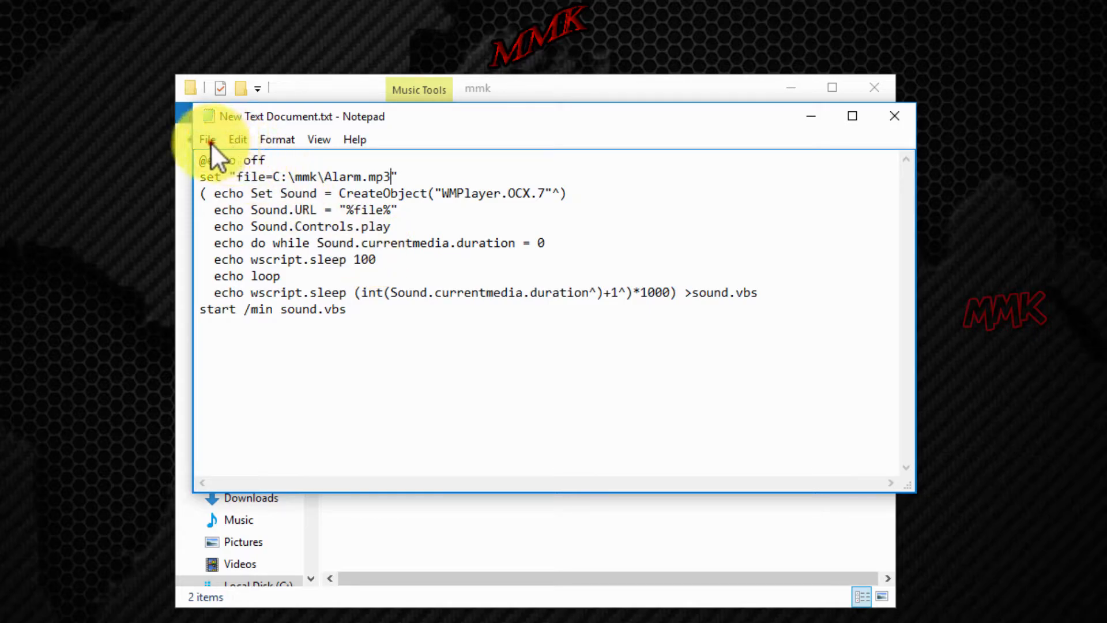
pyautogui.click(207, 138)
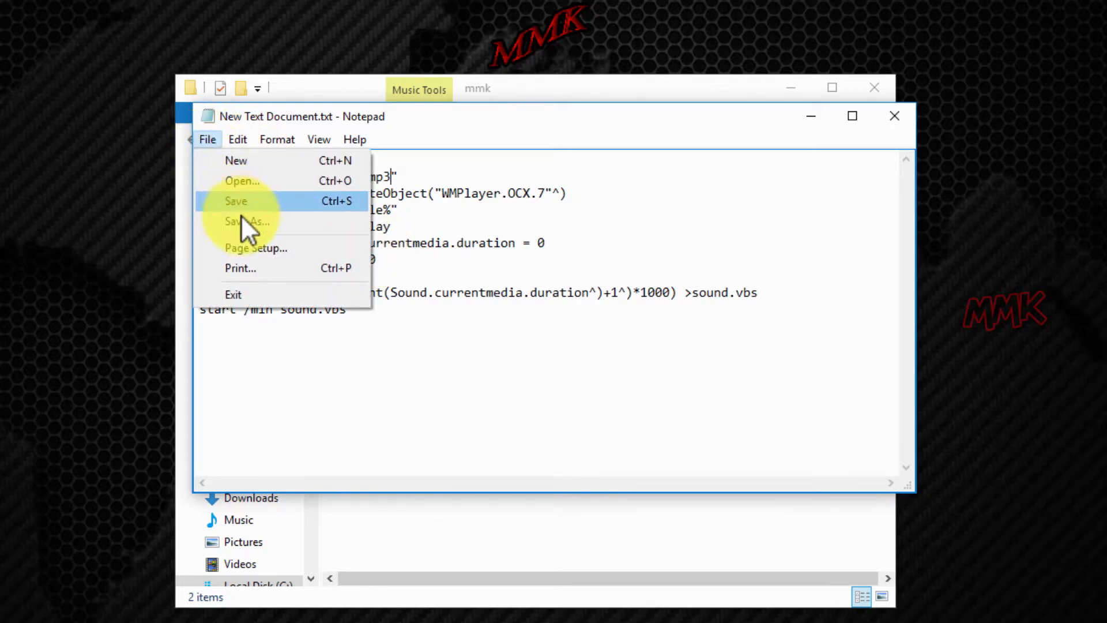
# Save the script as Alarm.bat in C:\mmk with All Files as the type.
pyautogui.click(246, 221)
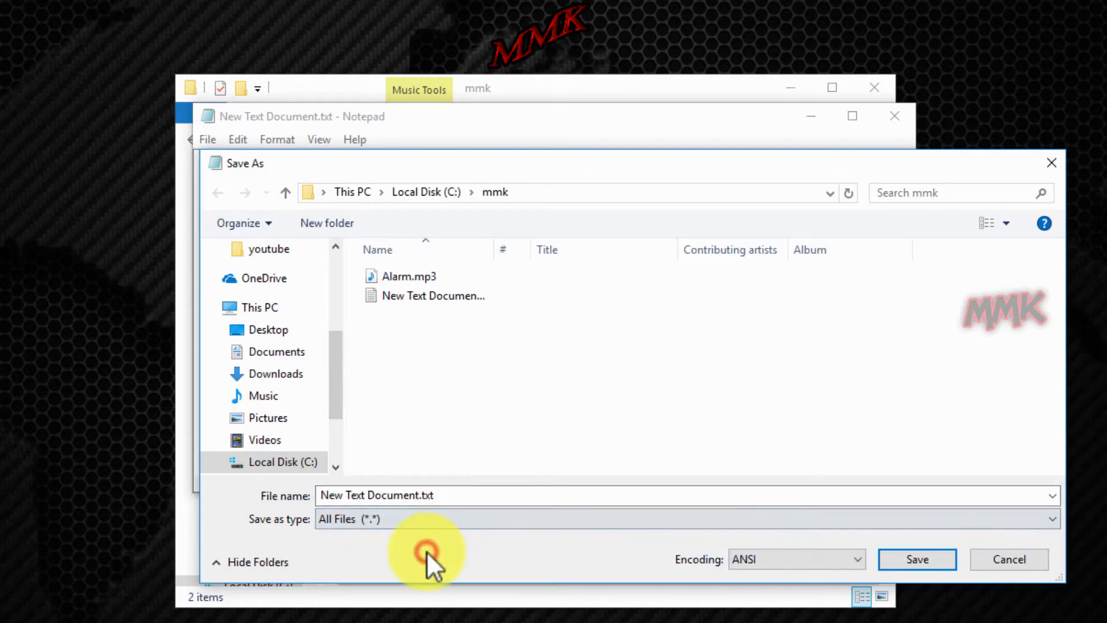
pyautogui.click(377, 495)
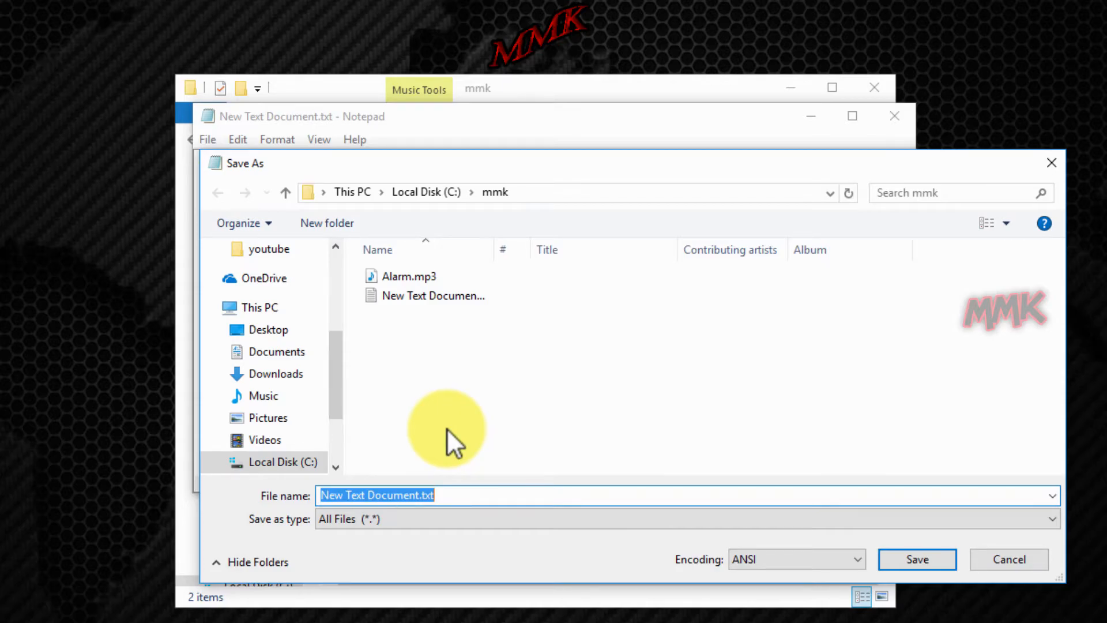
pyautogui.write('Alarm.bat')
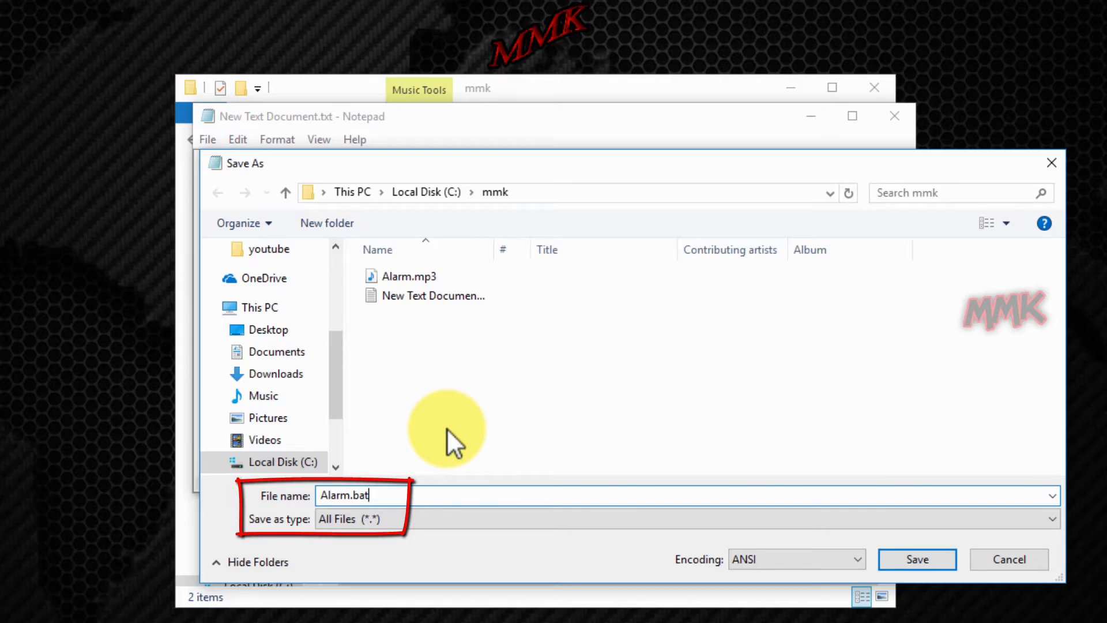
pyautogui.moveTo(589, 463)
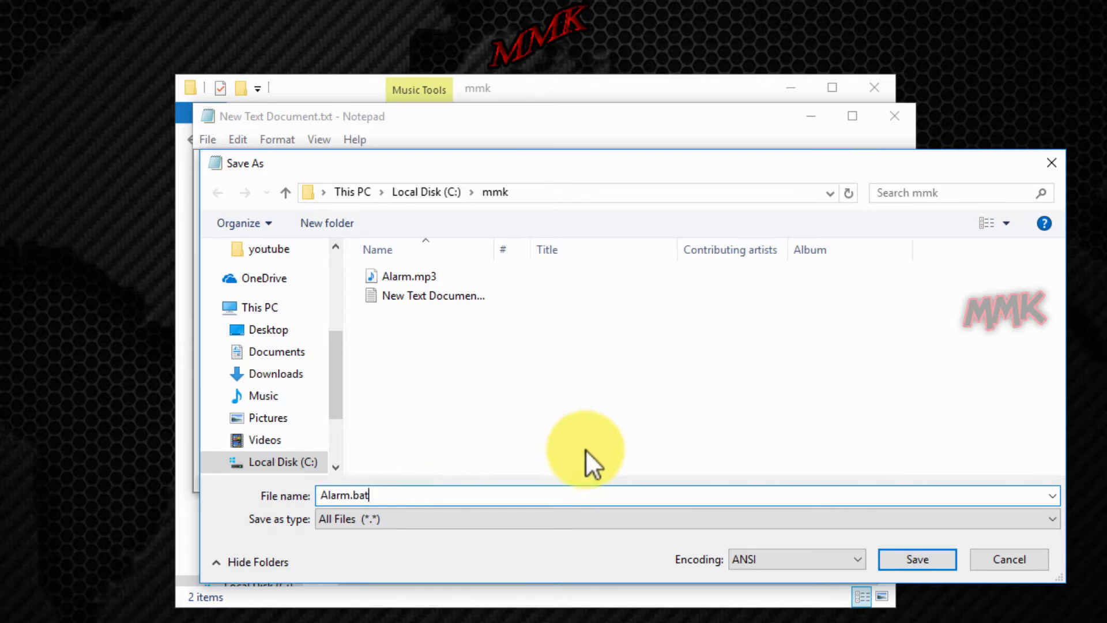
pyautogui.click(916, 558)
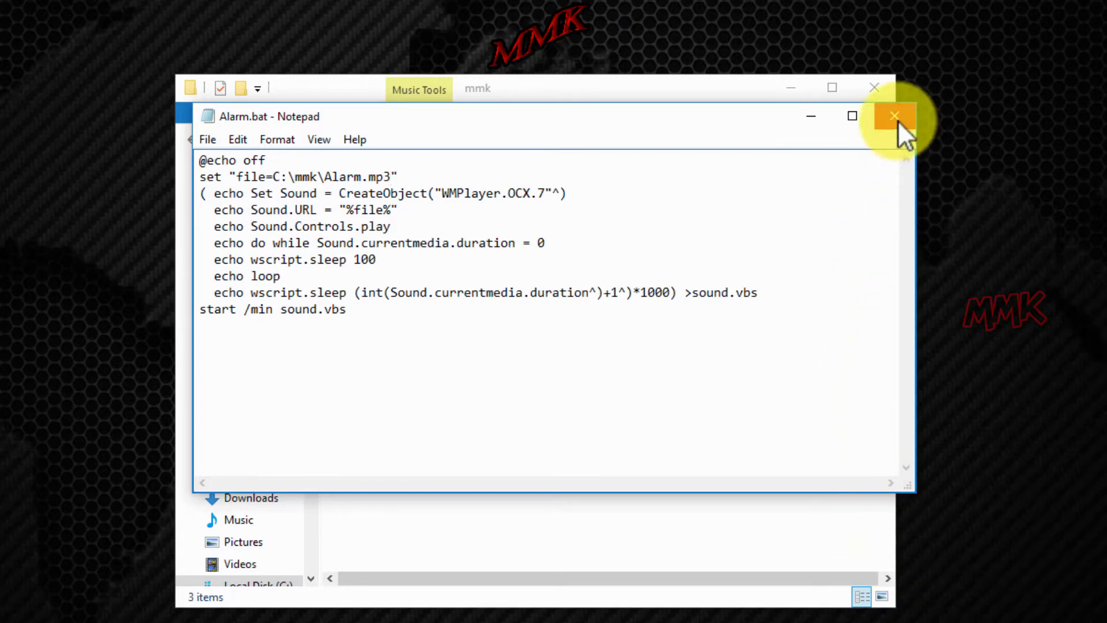
# Close the Alarm.bat script and type the file path C:\mmk\Alarm.bat in File Explorer.
pyautogui.click(895, 116)
pyautogui.write('C:\\mmk\\')
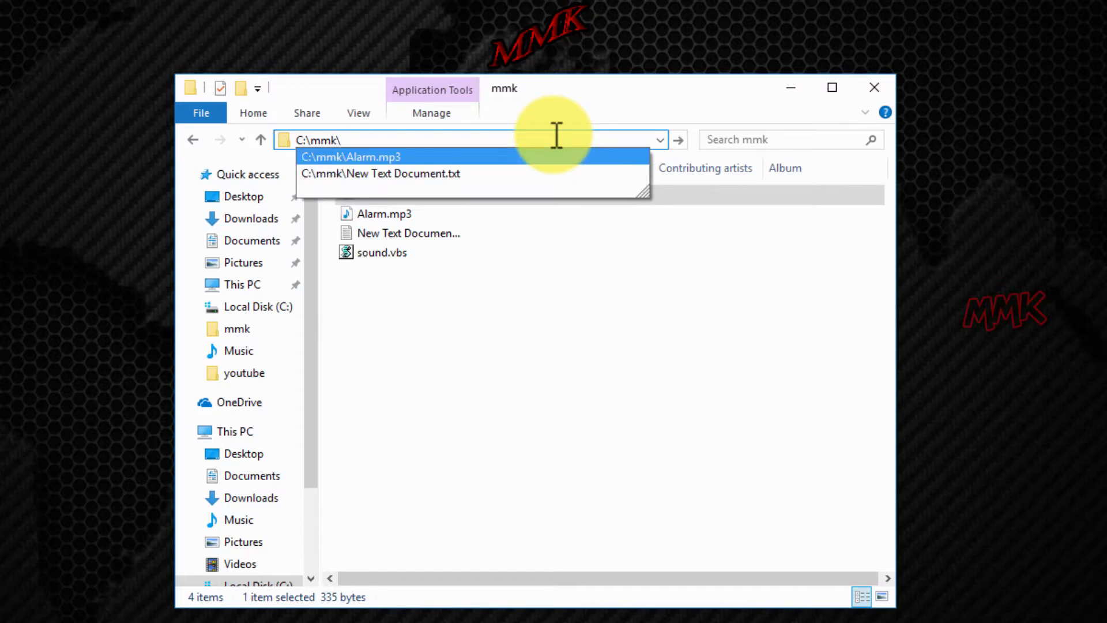
pyautogui.write('Alar')
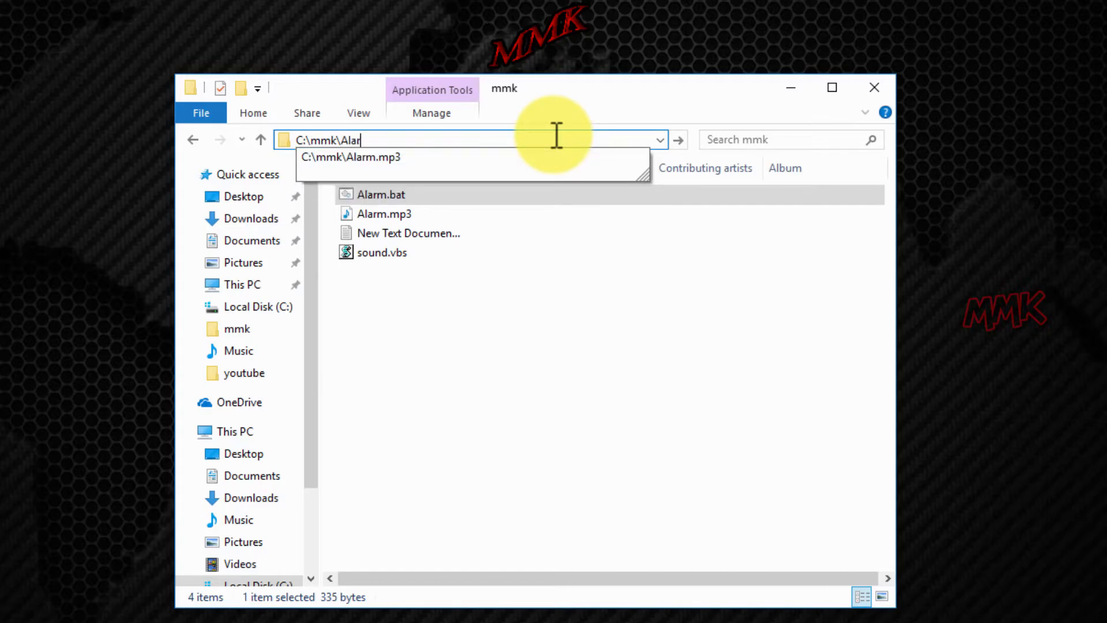
pyautogui.write('m')
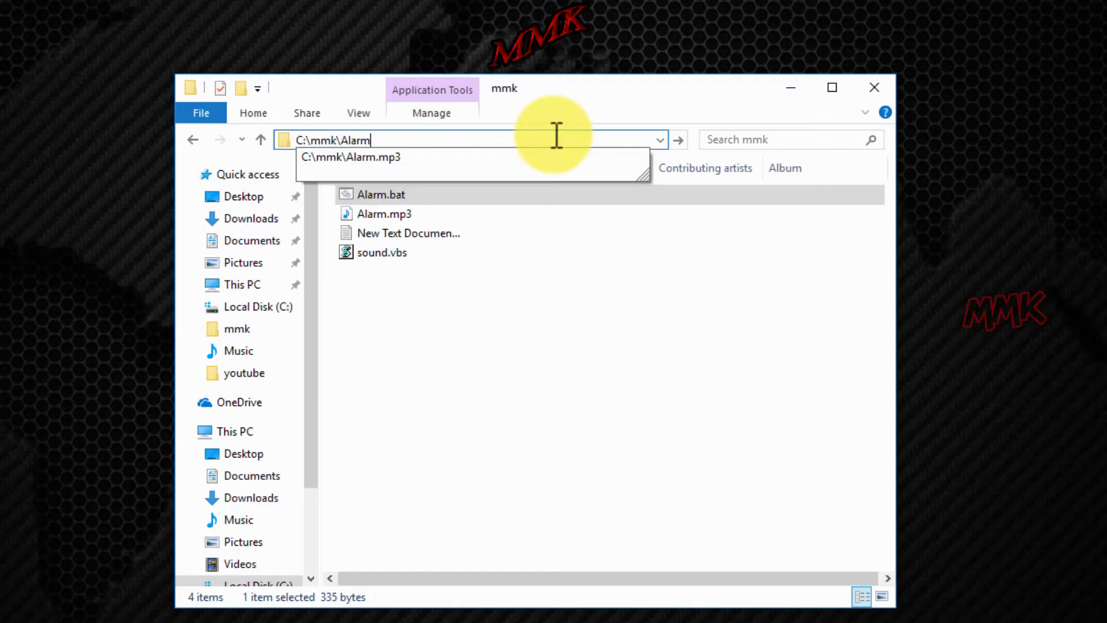
pyautogui.write('.bat')
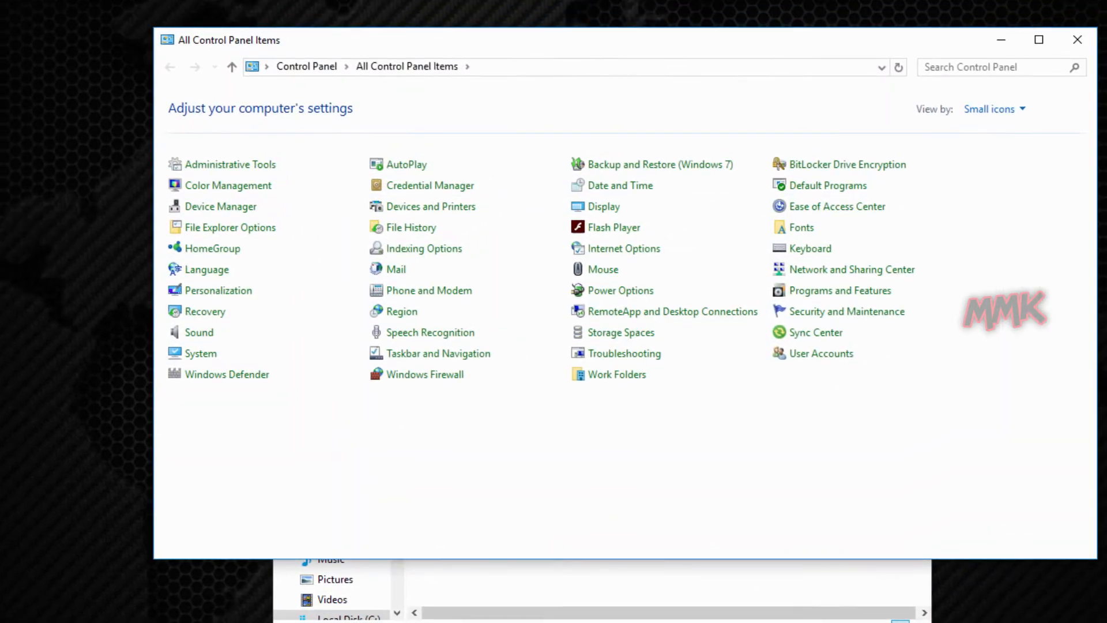
# Launch Task Scheduler from Administrative Tools and open the Alarm task's context menu in the library.
pyautogui.doubleClick(229, 164)
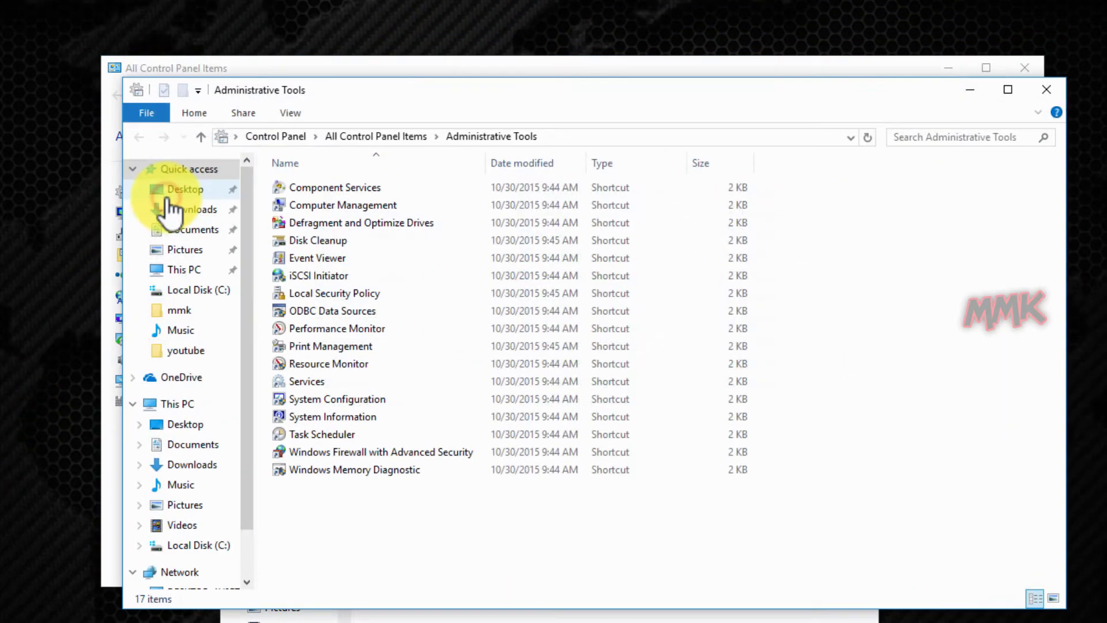
pyautogui.click(321, 433)
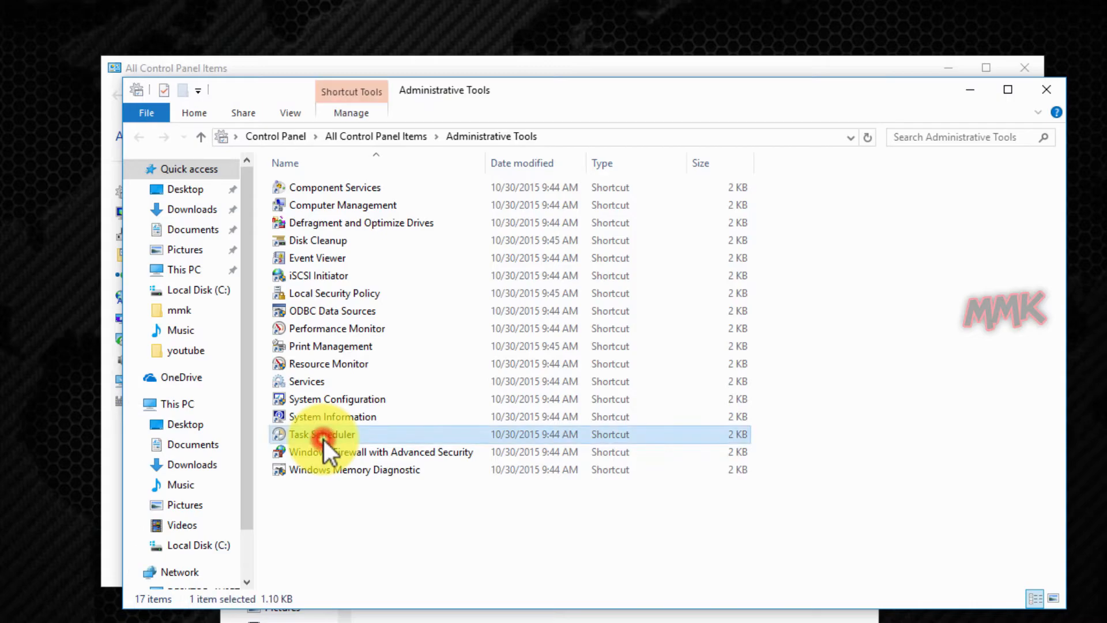
pyautogui.doubleClick(321, 434)
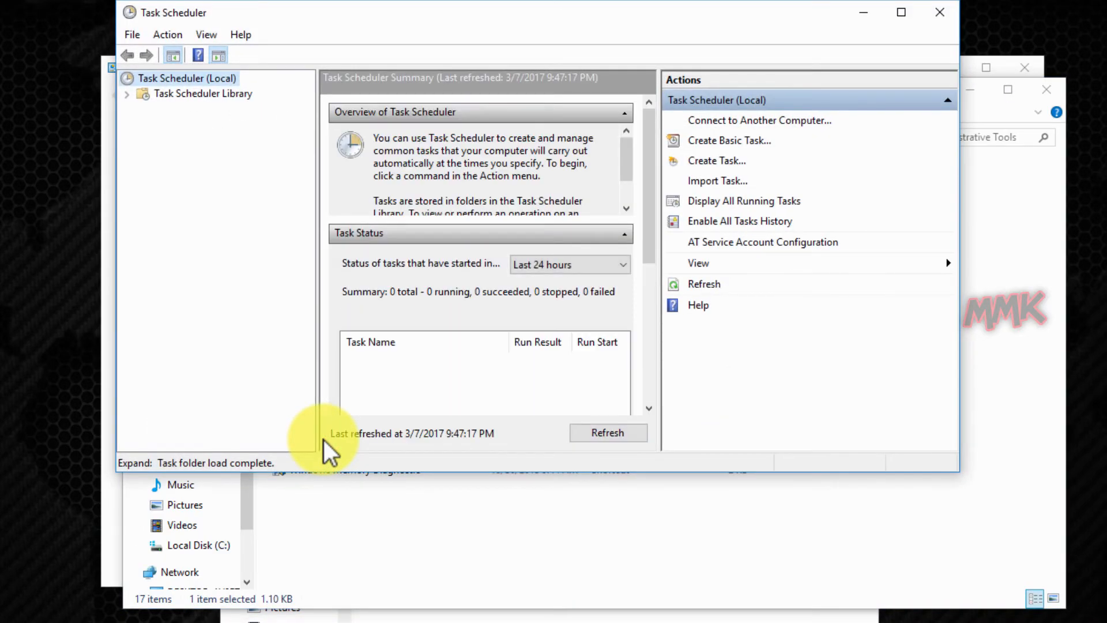
pyautogui.click(203, 94)
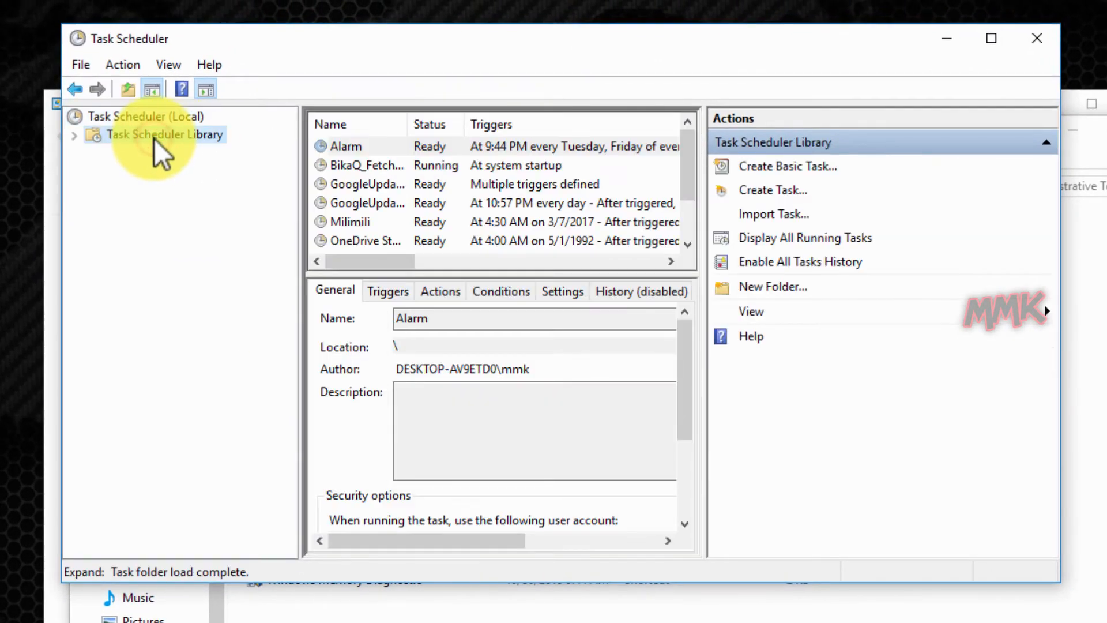
pyautogui.click(346, 146)
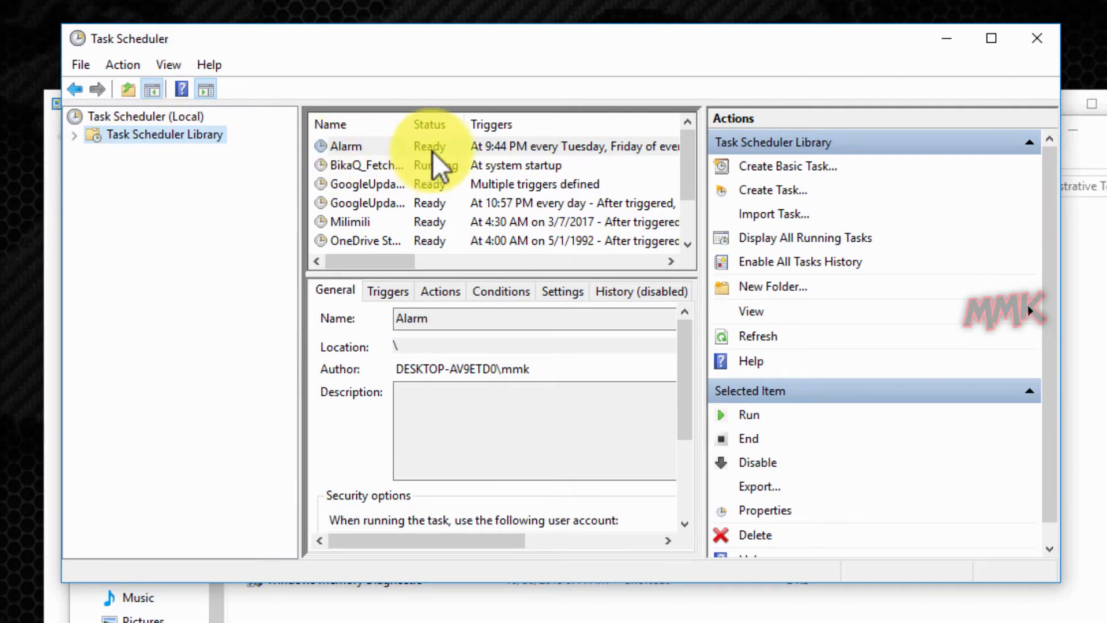
pyautogui.rightClick(345, 146)
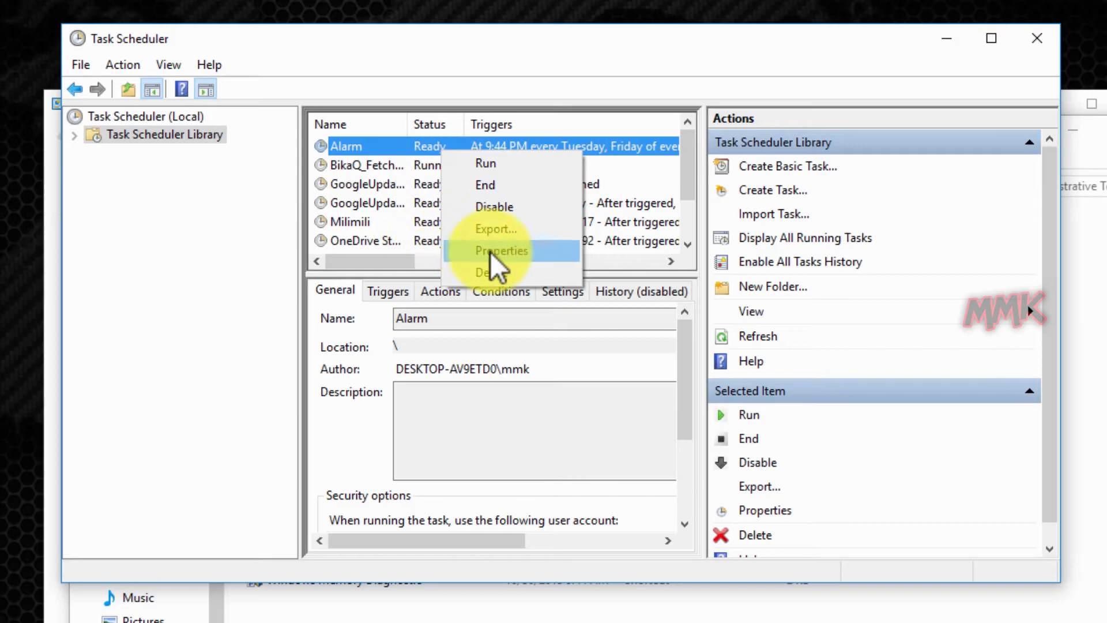
# In the Alarm task's properties, add a new action running the pasted path C:\mmk\Alarm.bat.
pyautogui.click(500, 251)
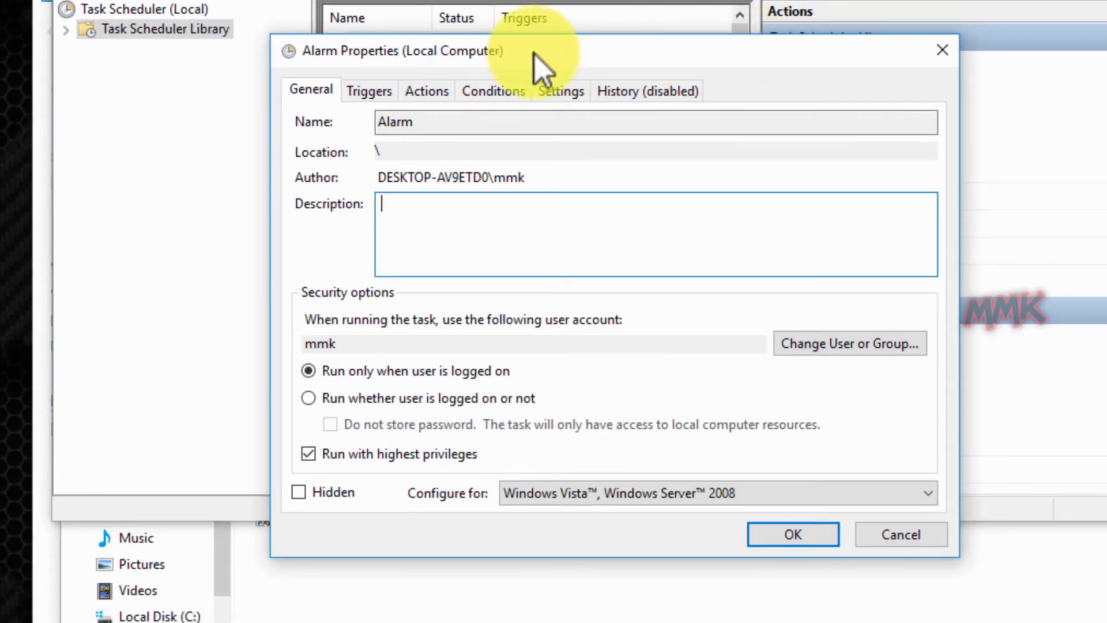
pyautogui.click(426, 90)
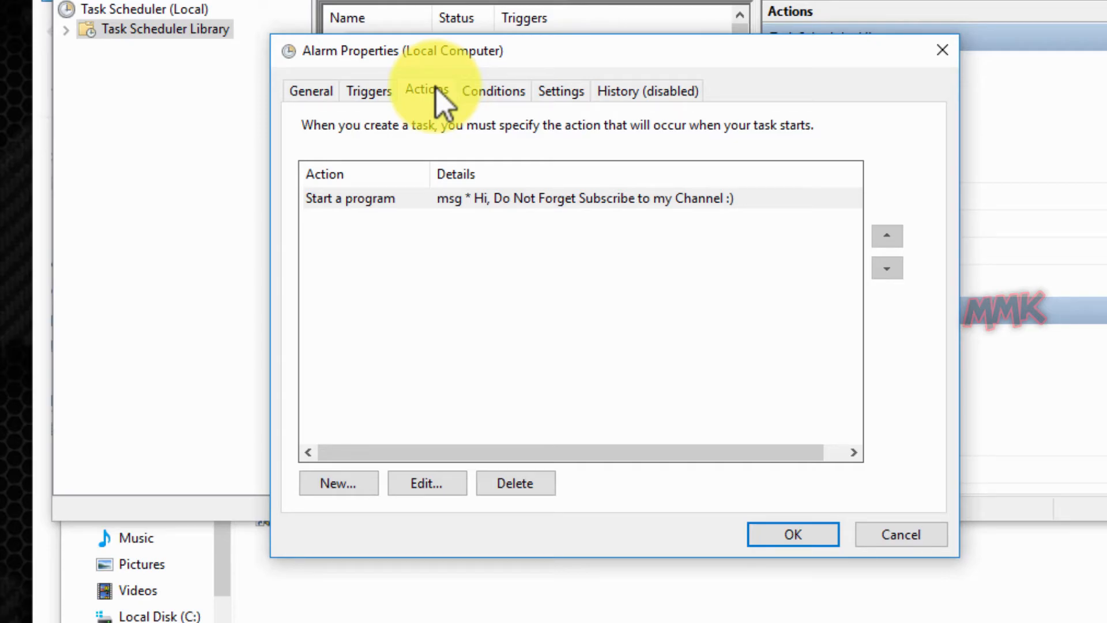
pyautogui.click(338, 483)
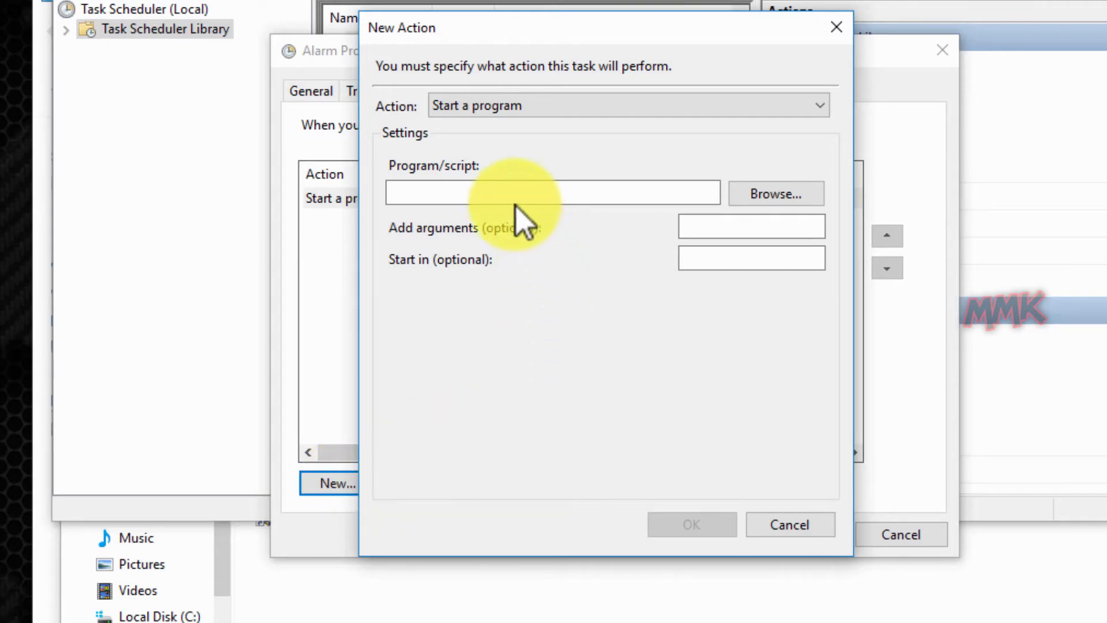
pyautogui.click(553, 192)
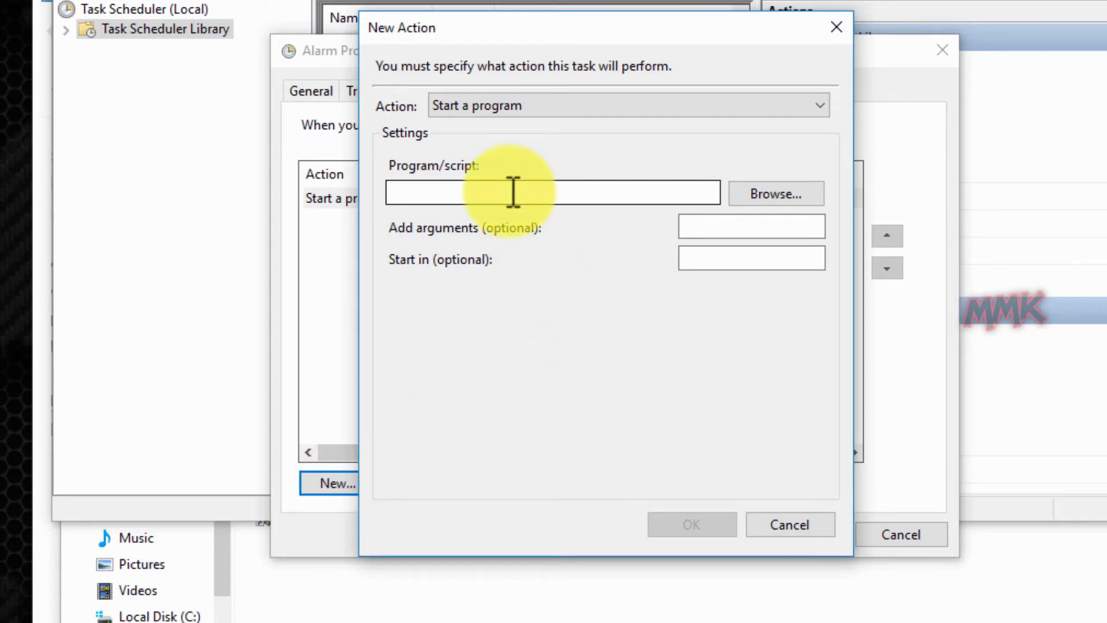
pyautogui.rightClick(494, 192)
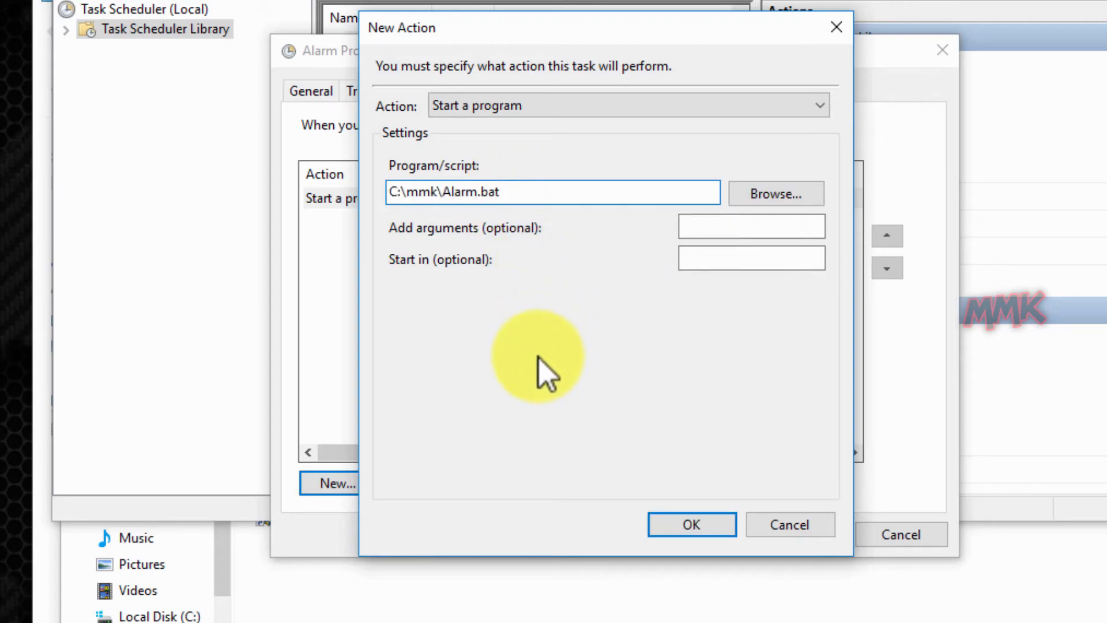
pyautogui.moveTo(533, 371)
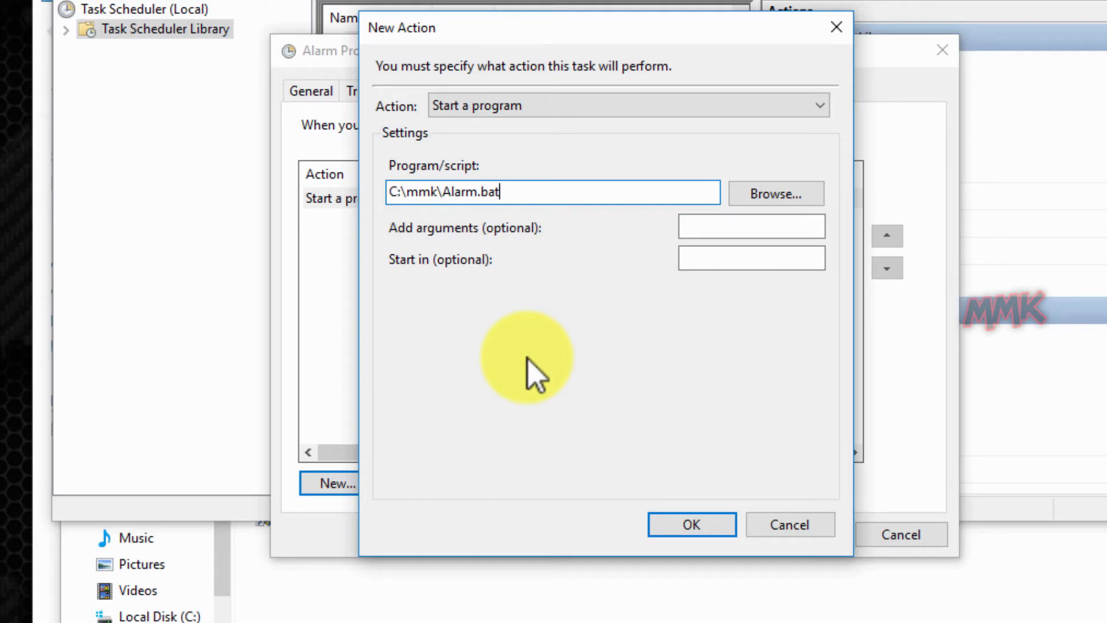
pyautogui.click(690, 524)
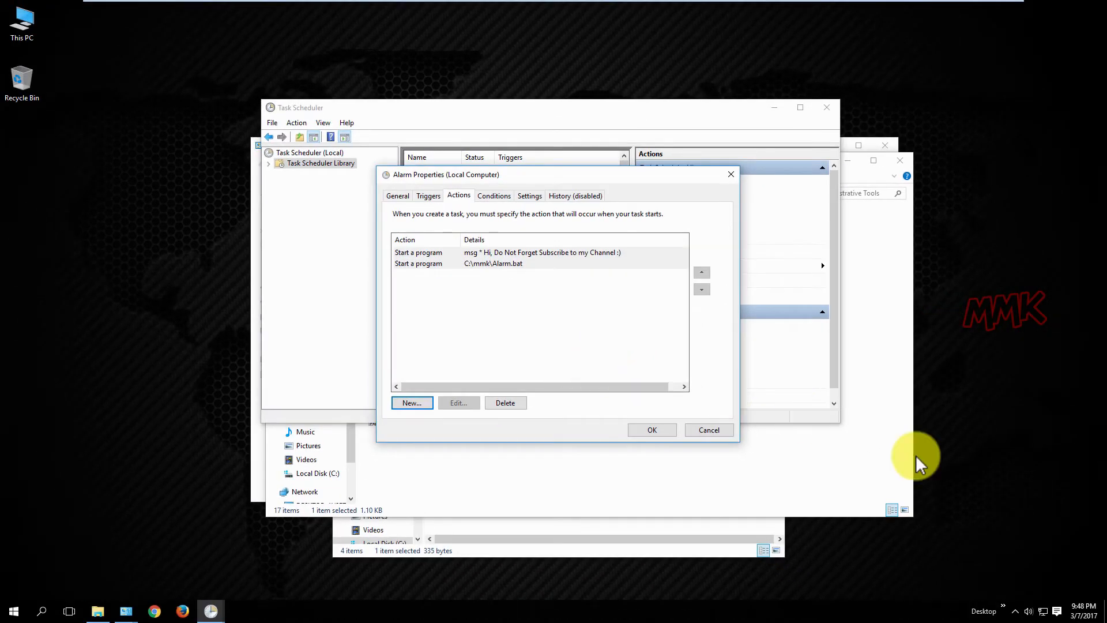
# Edit the Alarm task's weekly trigger, raising the start time minutes to 9:49 PM.
pyautogui.click(1076, 610)
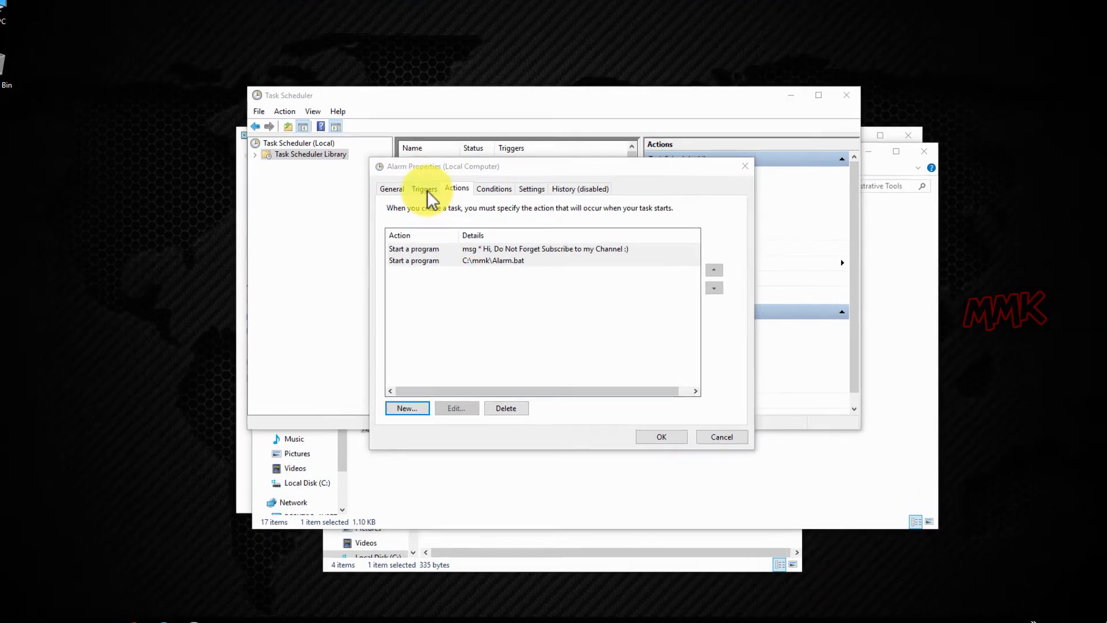
pyautogui.click(424, 189)
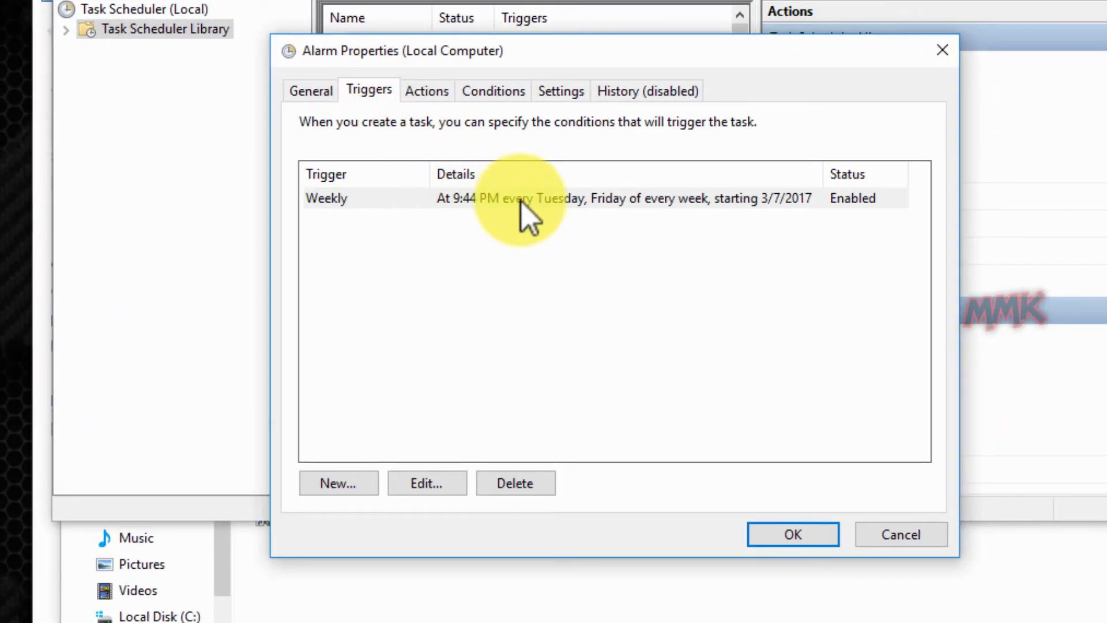
pyautogui.click(519, 198)
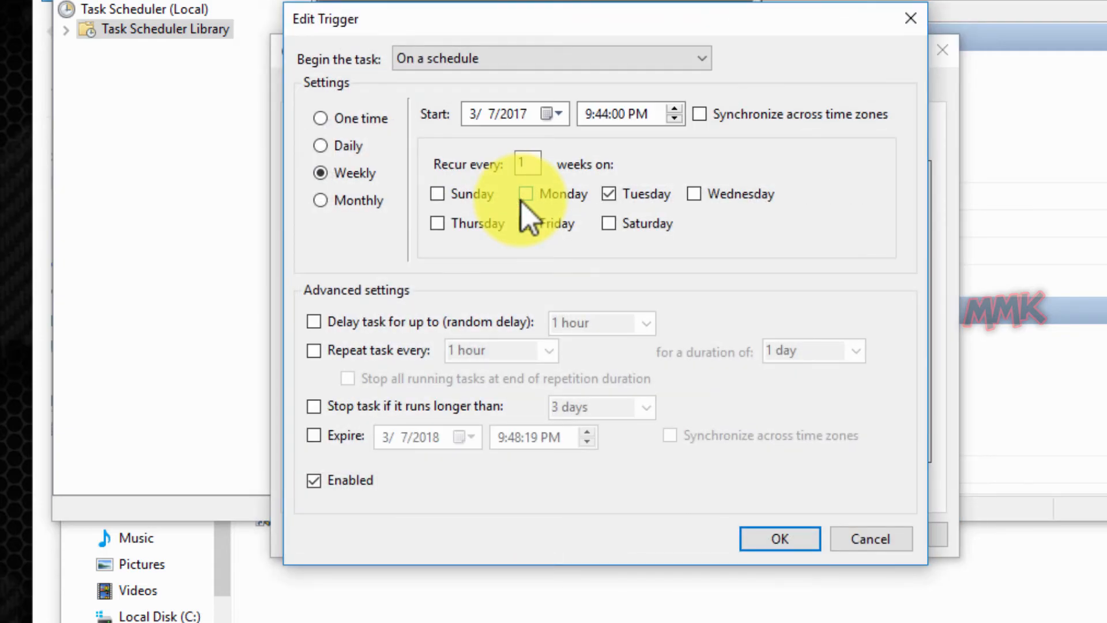
pyautogui.click(526, 223)
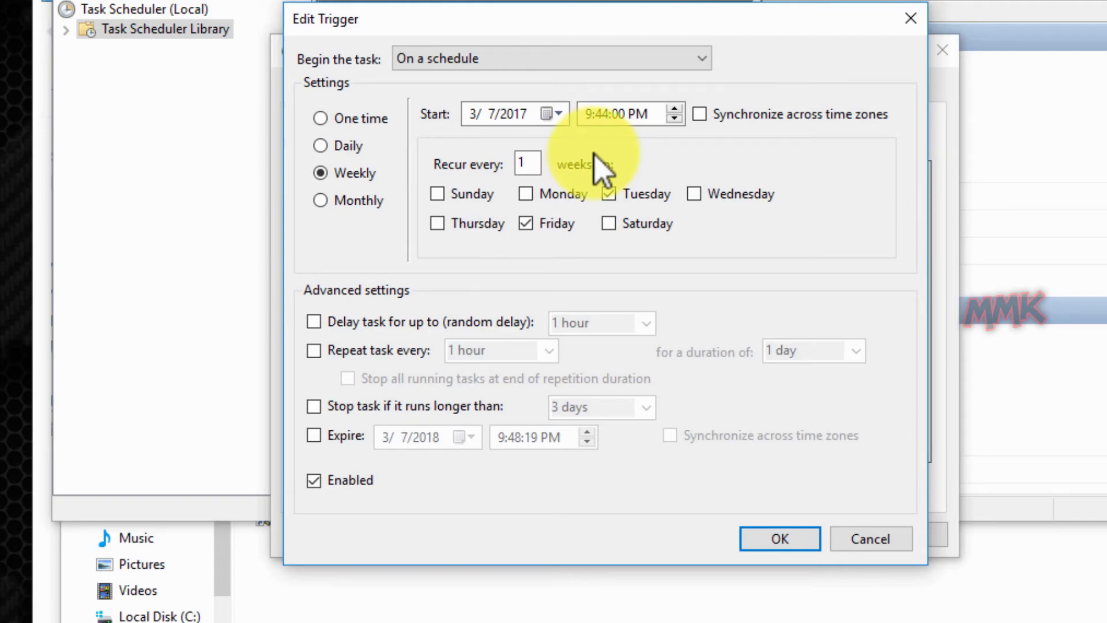
pyautogui.click(600, 113)
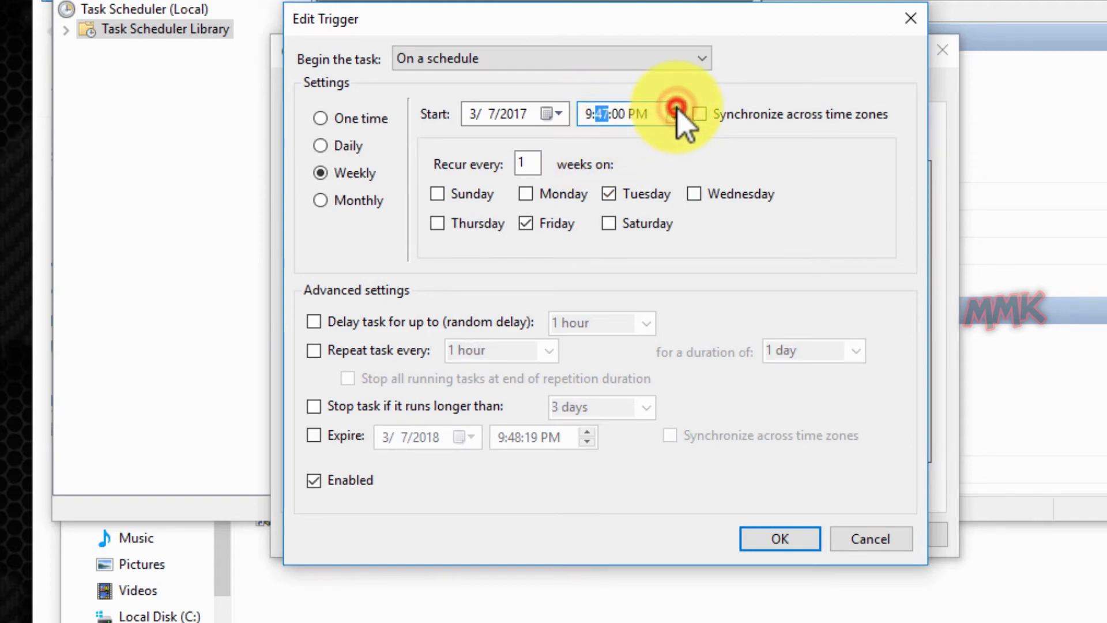
pyautogui.click(677, 110)
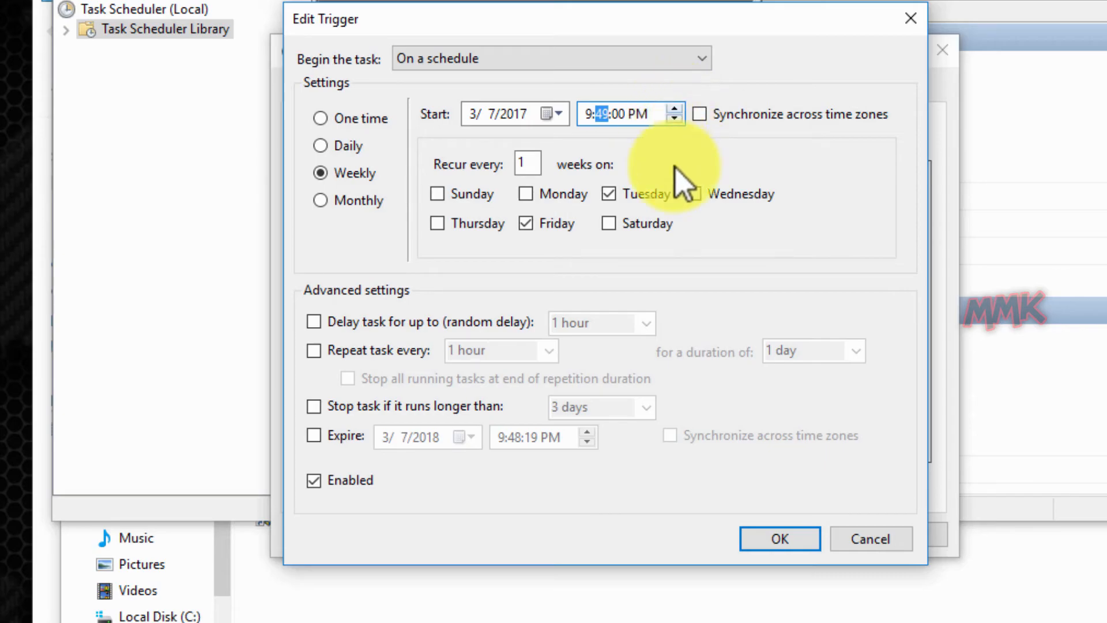
# Confirm the 9:49 PM trigger, save the Alarm task, and close Task Scheduler.
pyautogui.click(779, 538)
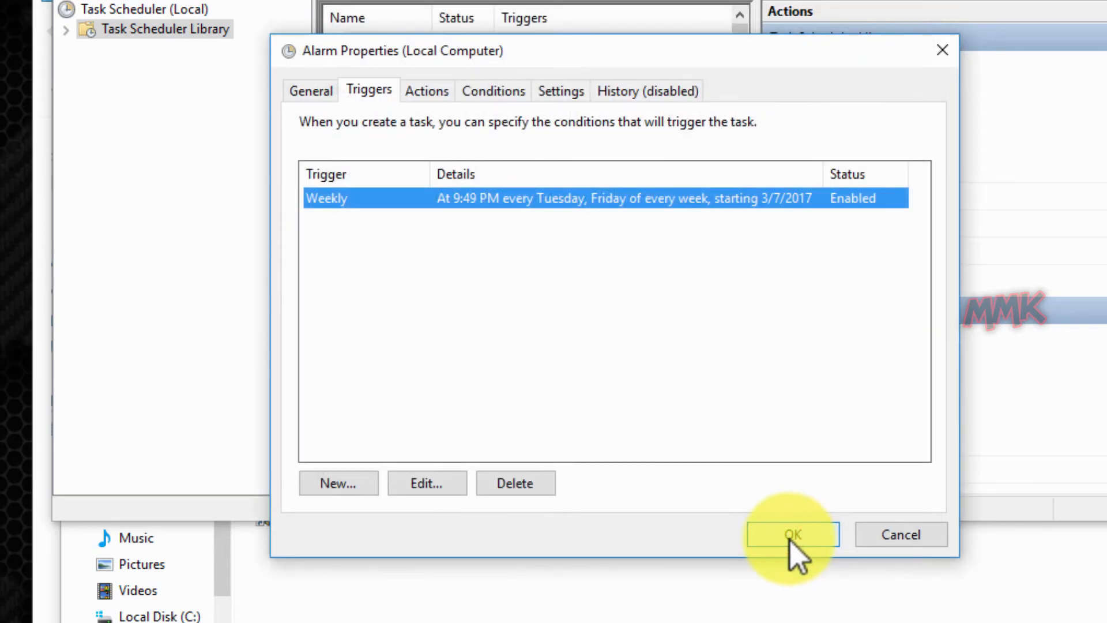
pyautogui.click(791, 535)
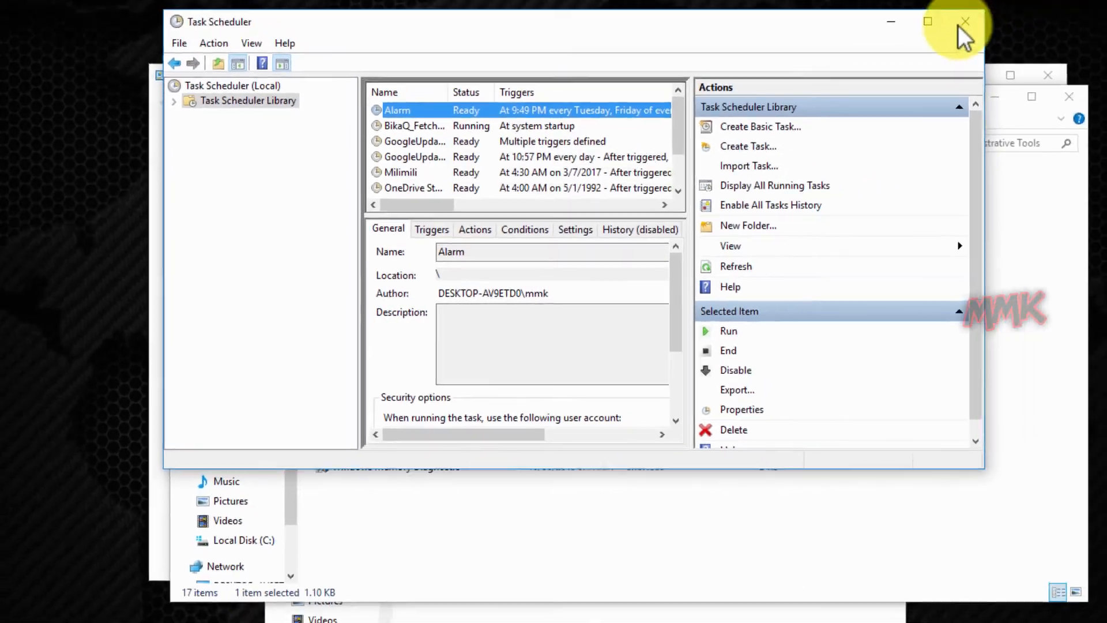
pyautogui.click(965, 22)
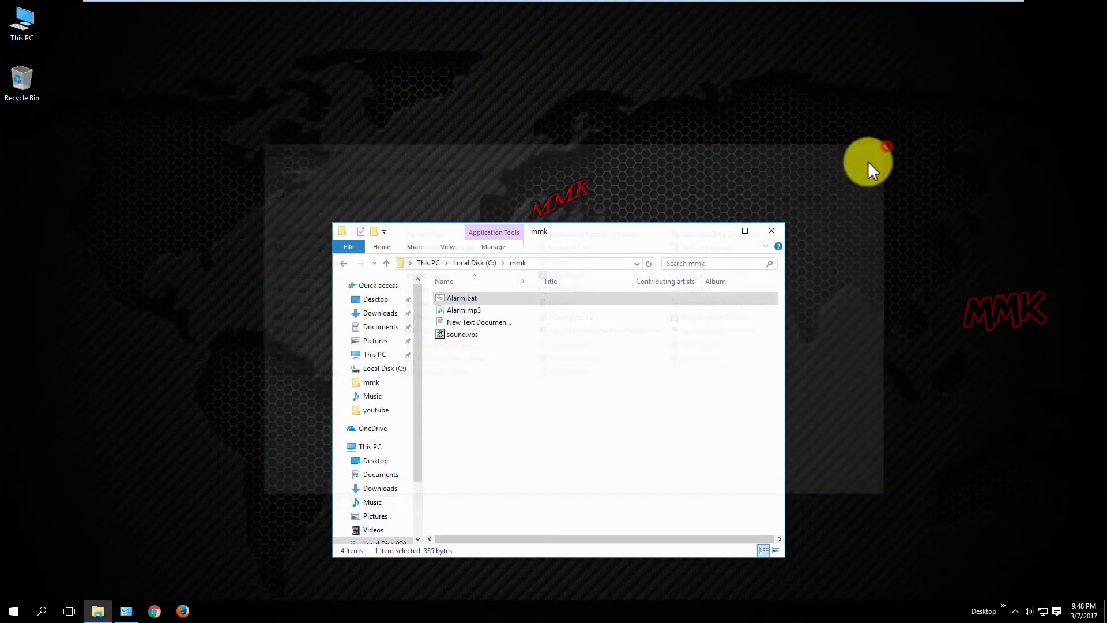
# Close the leftover folder window and dismiss the 9:49 PM alarm message.
pyautogui.click(771, 230)
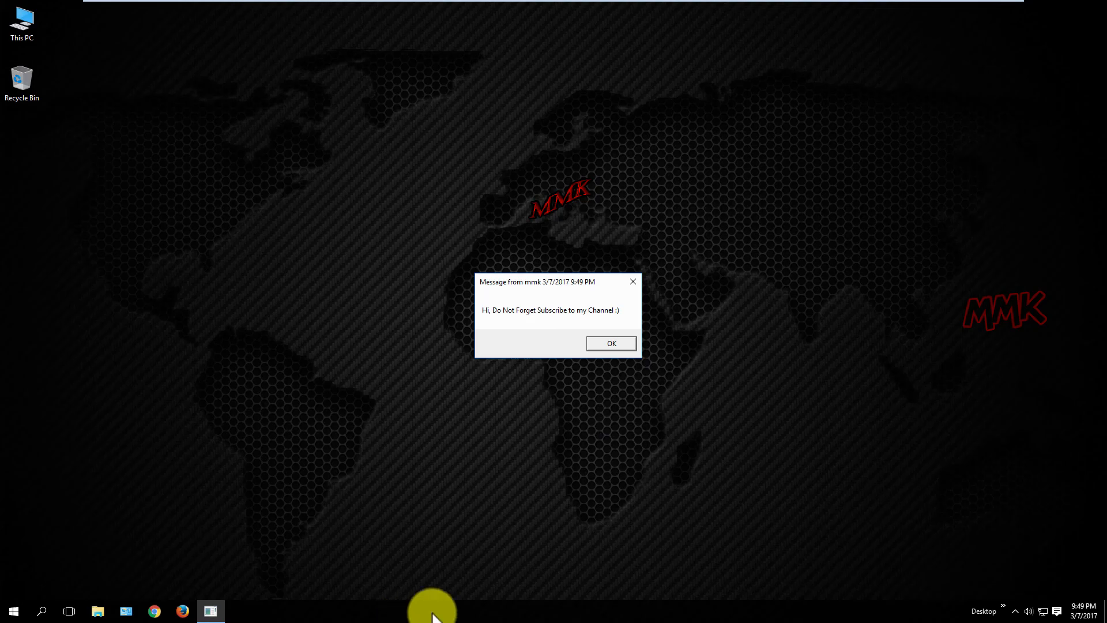
pyautogui.click(610, 343)
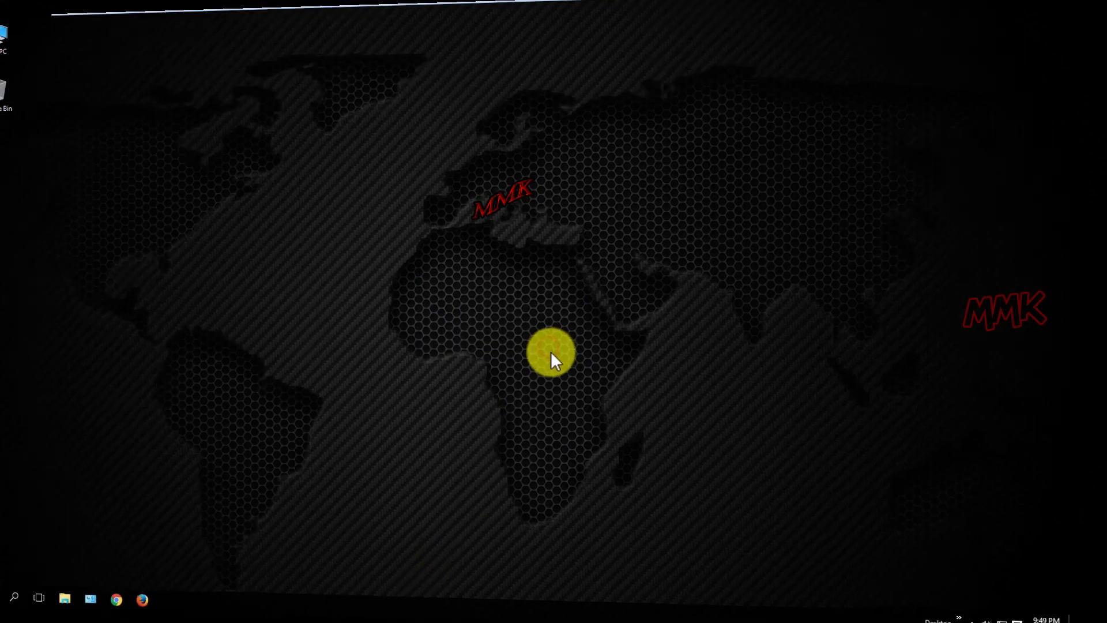